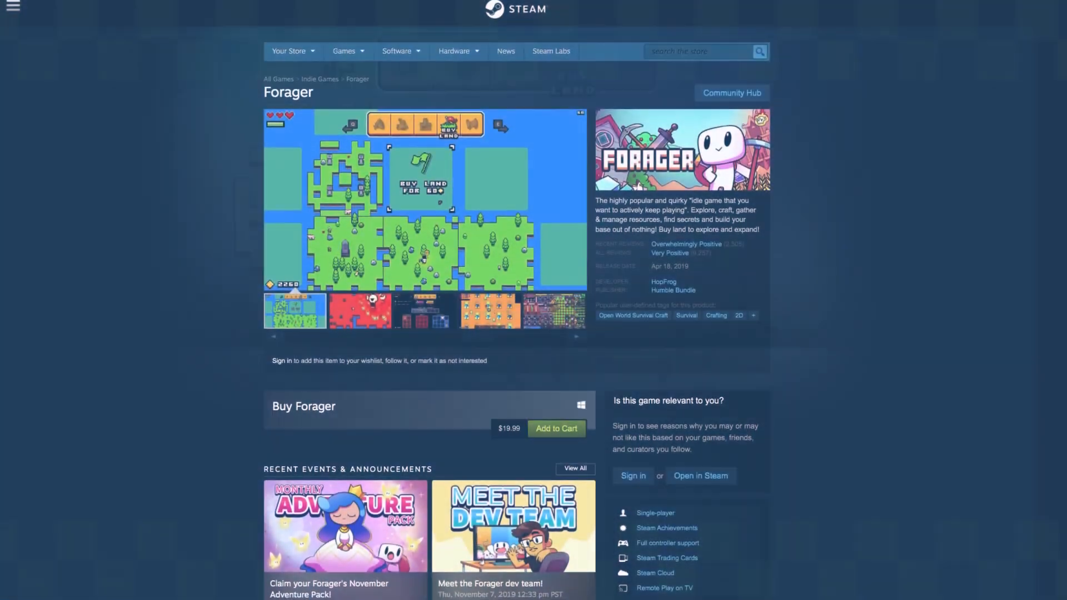
Scroll through the Forager Steam store page and the GameMaker Product Choice page
scroll("down", 3)
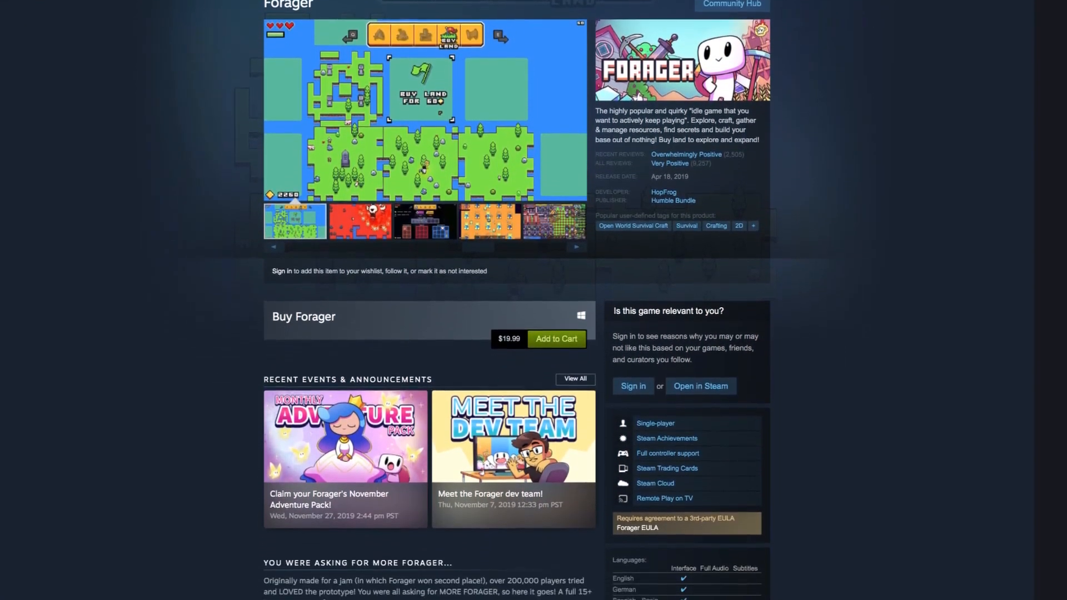
scroll("down", 3)
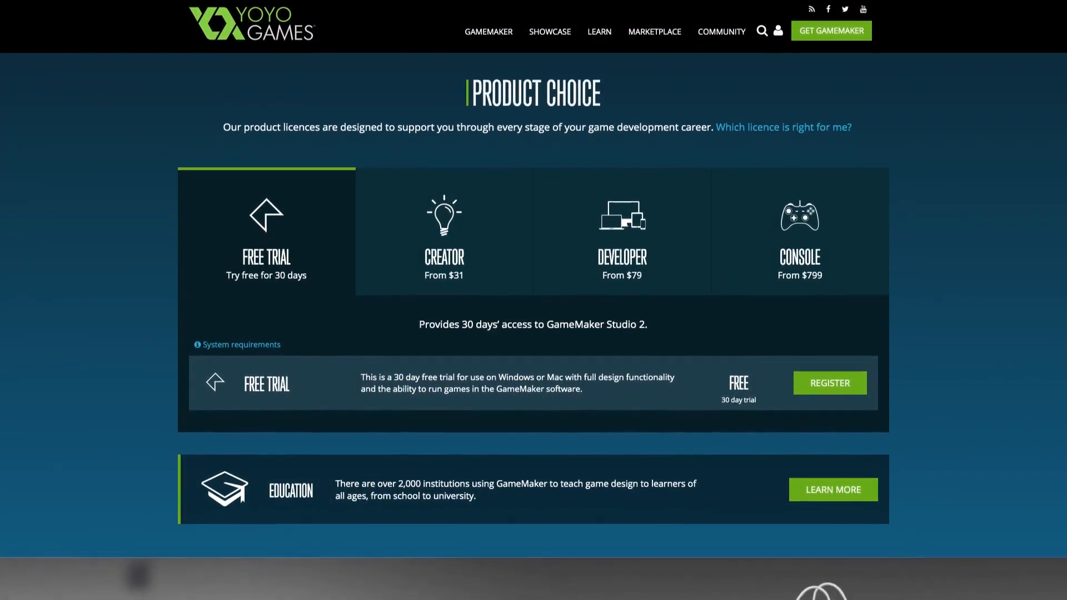
scroll("down", 3)
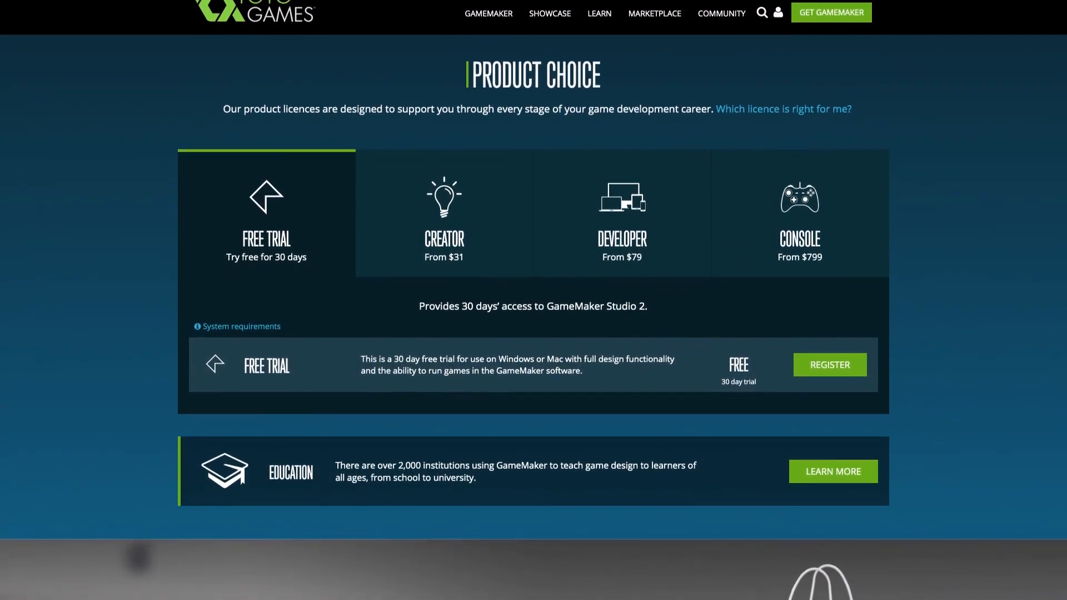
scroll("down", 3)
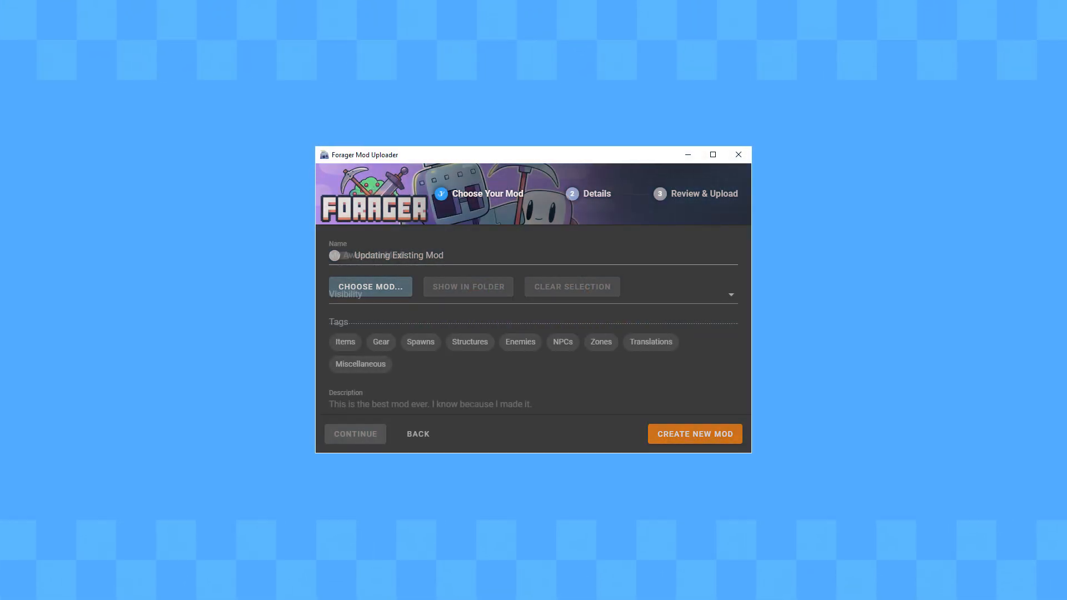
left_click(694, 433)
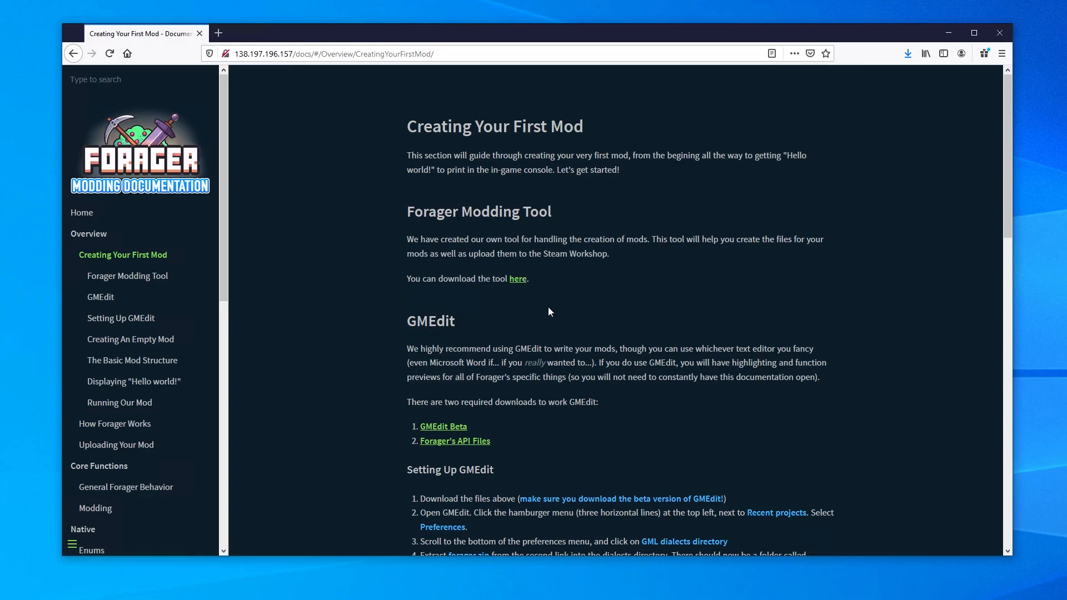
mouse_move(518, 282)
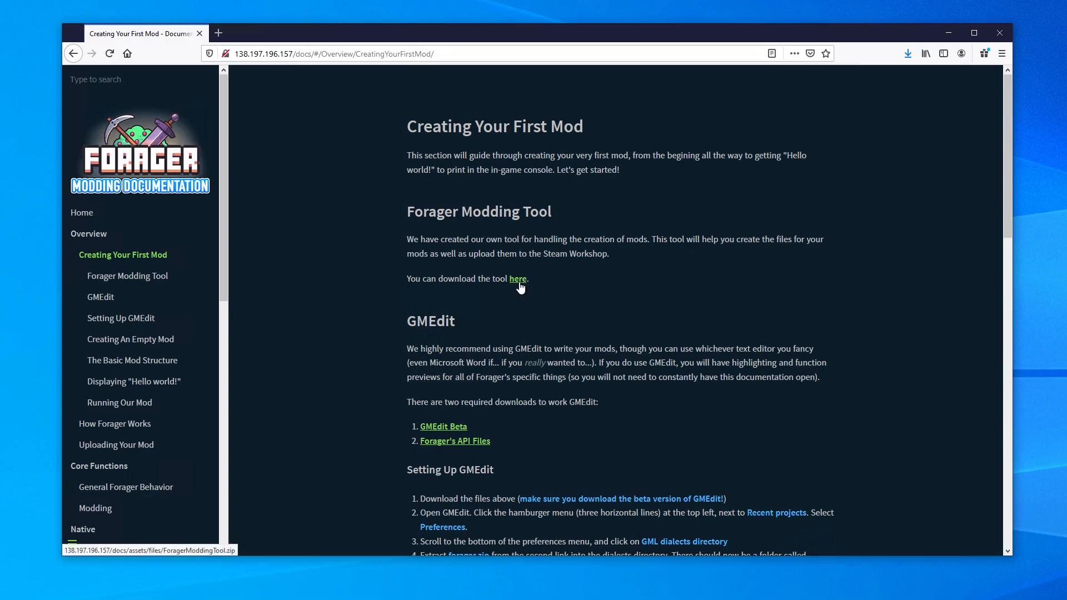
Save ForagerModdingTool.zip from the 'here' link and close the blank download tab
left_click(518, 279)
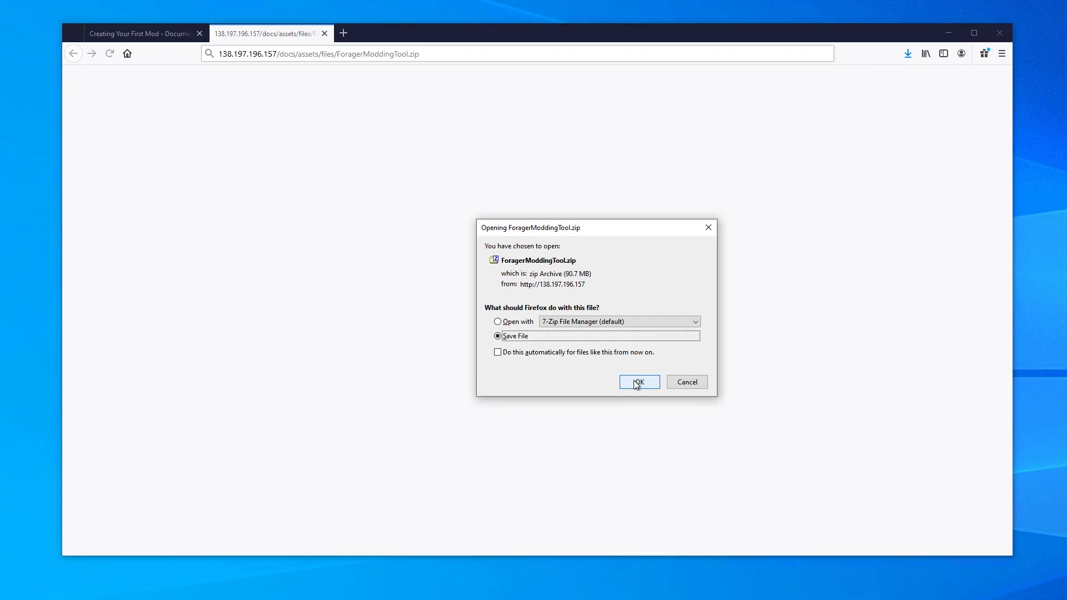
left_click(639, 382)
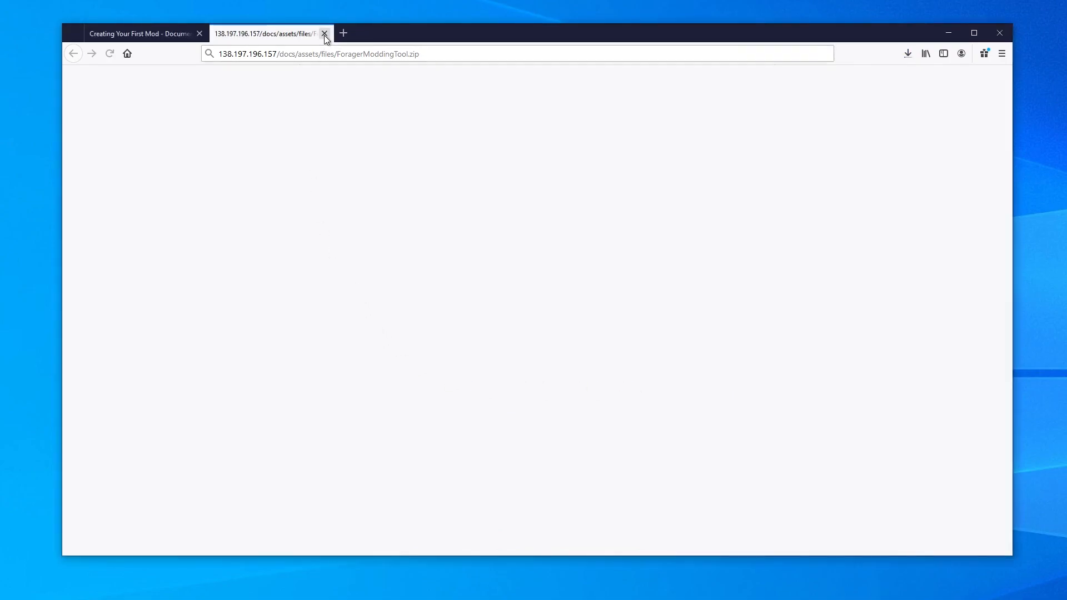
left_click(324, 33)
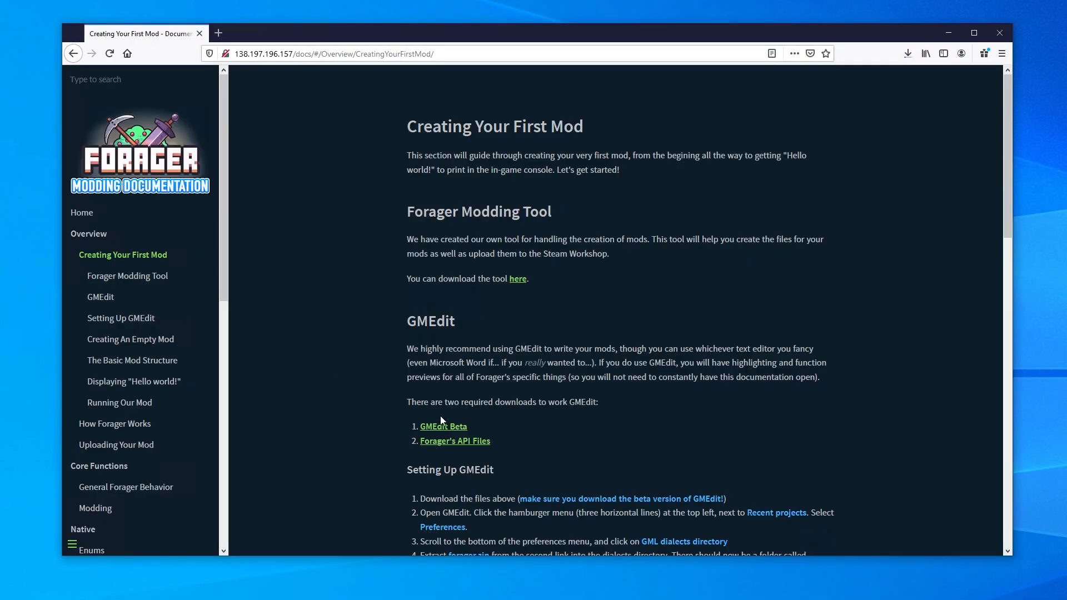
mouse_move(424, 422)
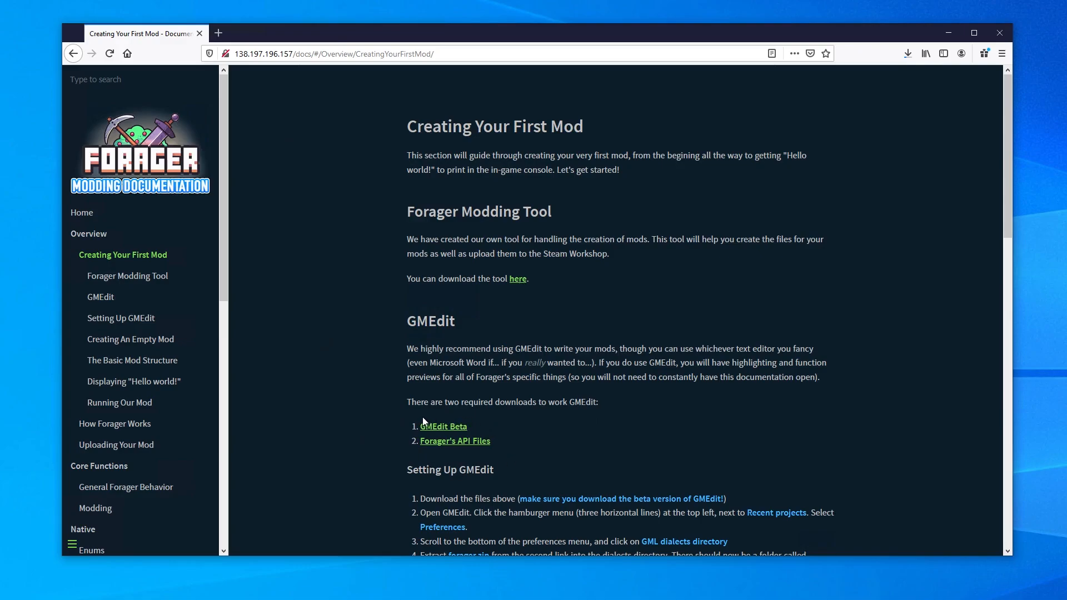
Save GMEdit-Beta-Windows.zip from itch.io, choosing 'No thanks, just take me to the downloads'
left_click(442, 426)
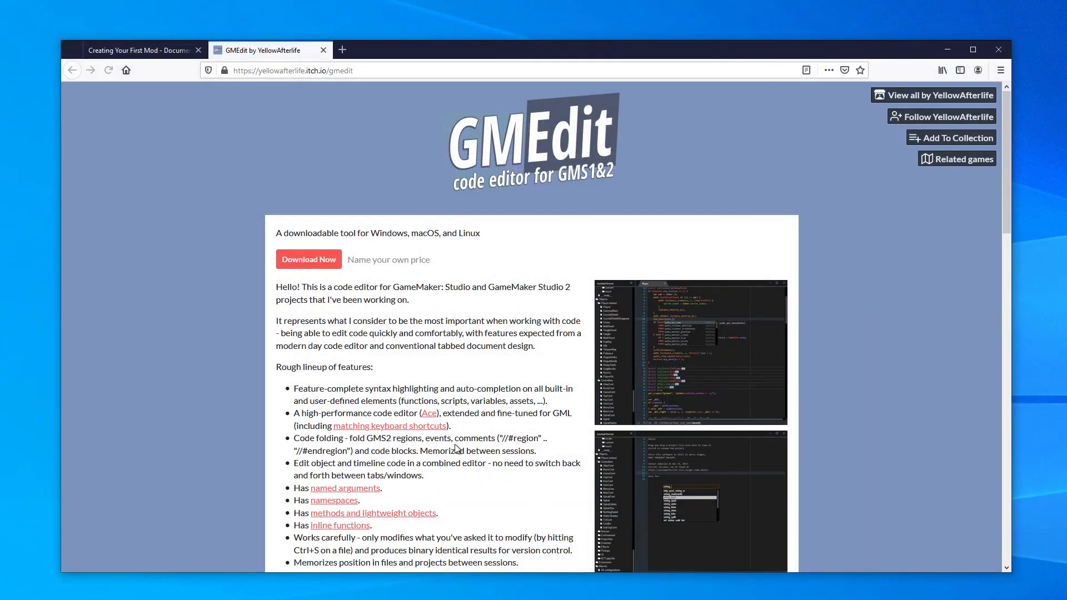
left_click(309, 260)
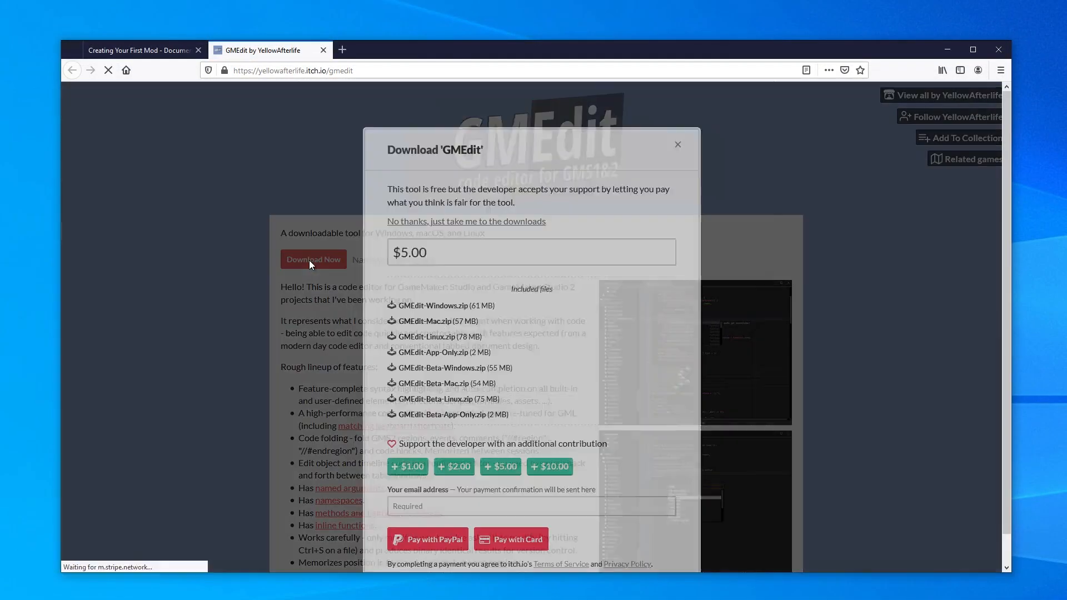
left_click(467, 221)
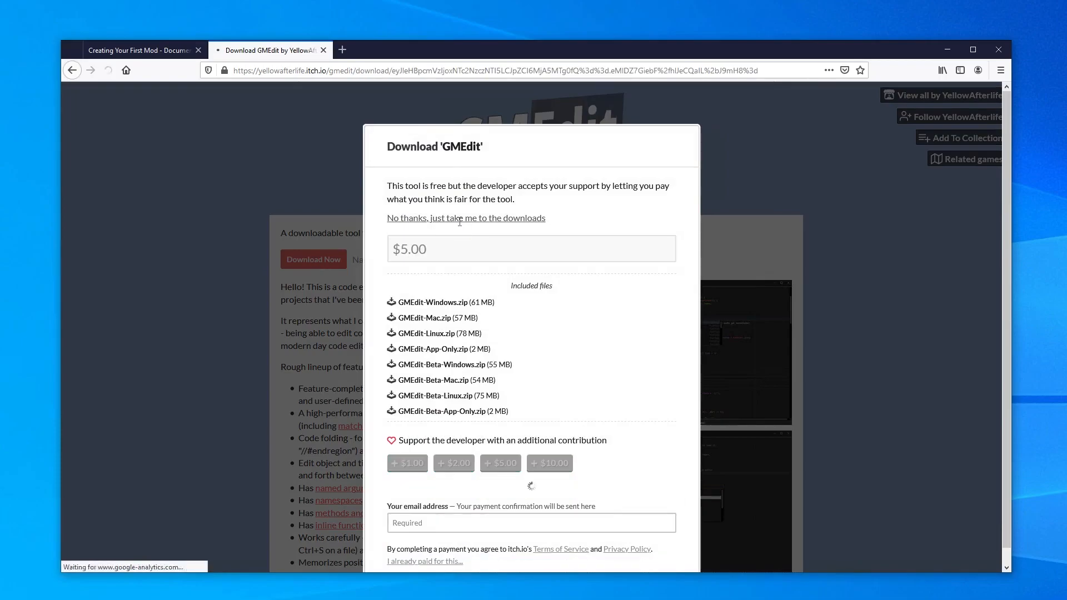
left_click(465, 218)
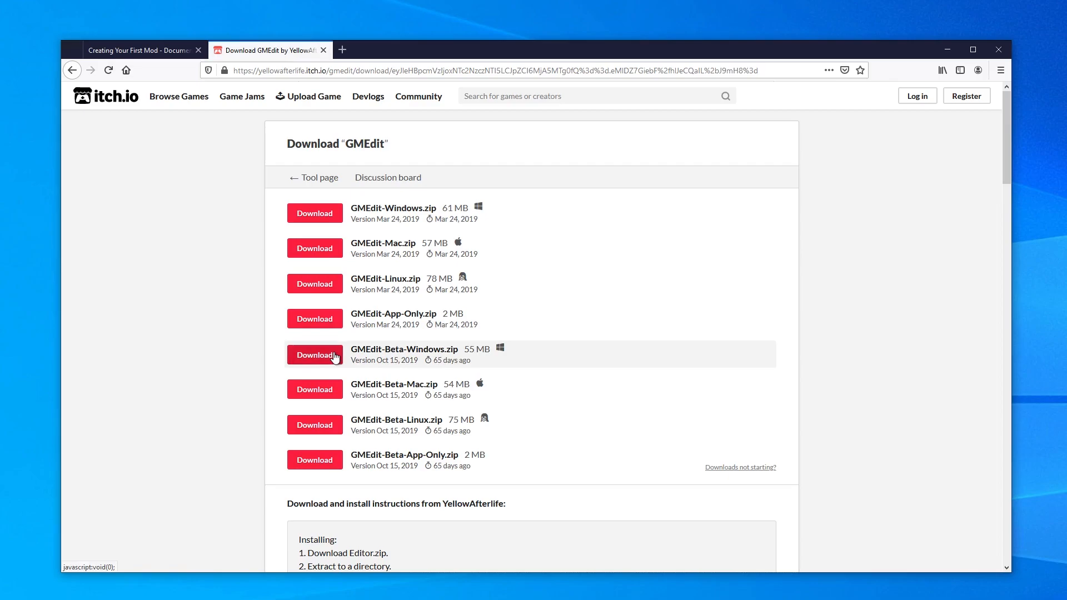
left_click(315, 354)
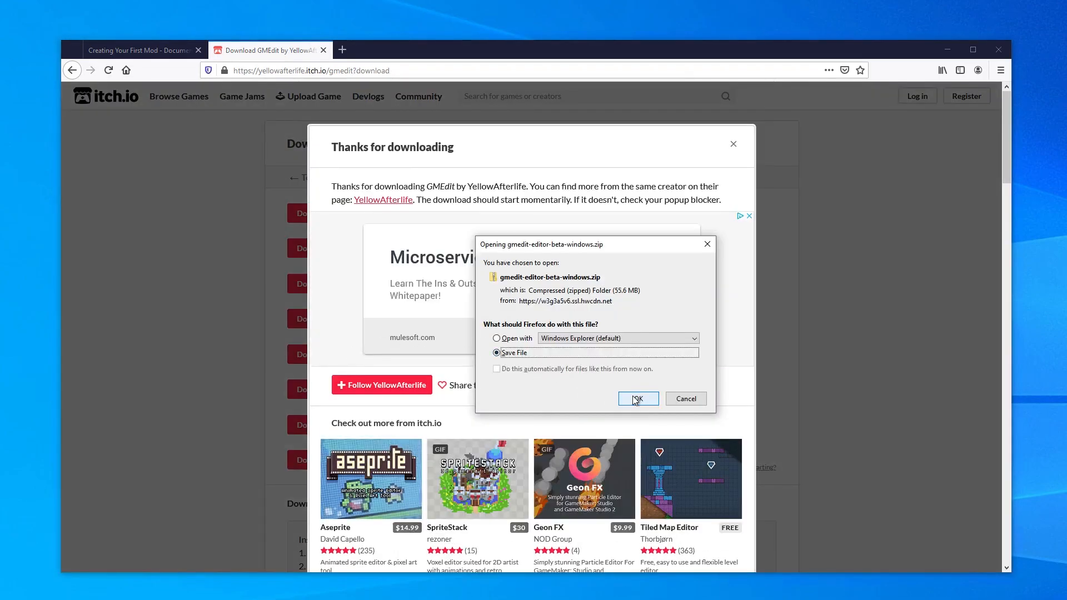
left_click(638, 398)
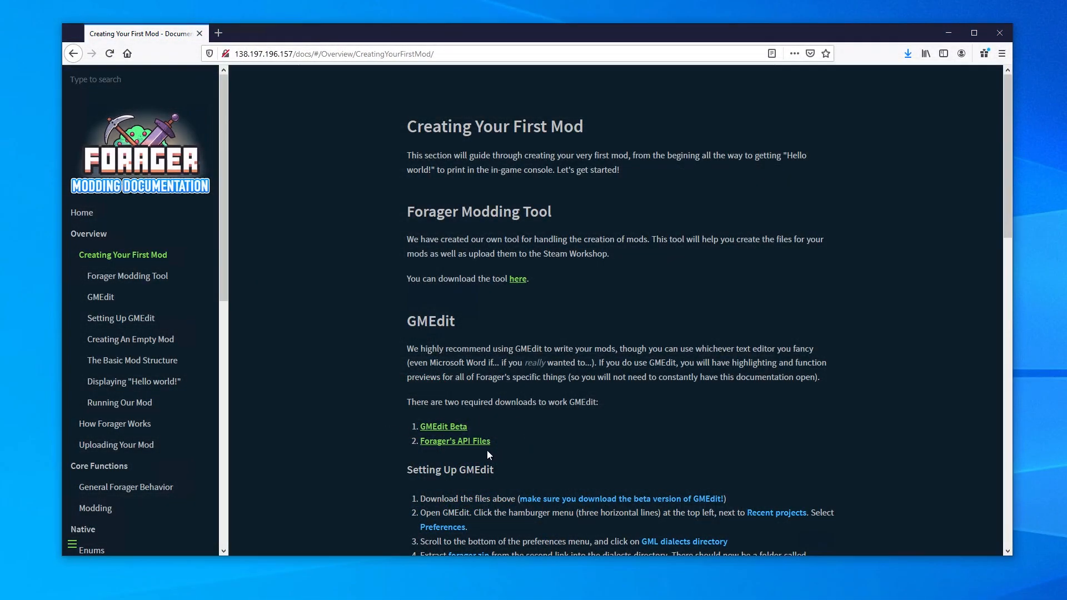
Save forager.zip from the Forager's API Files link
left_click(456, 440)
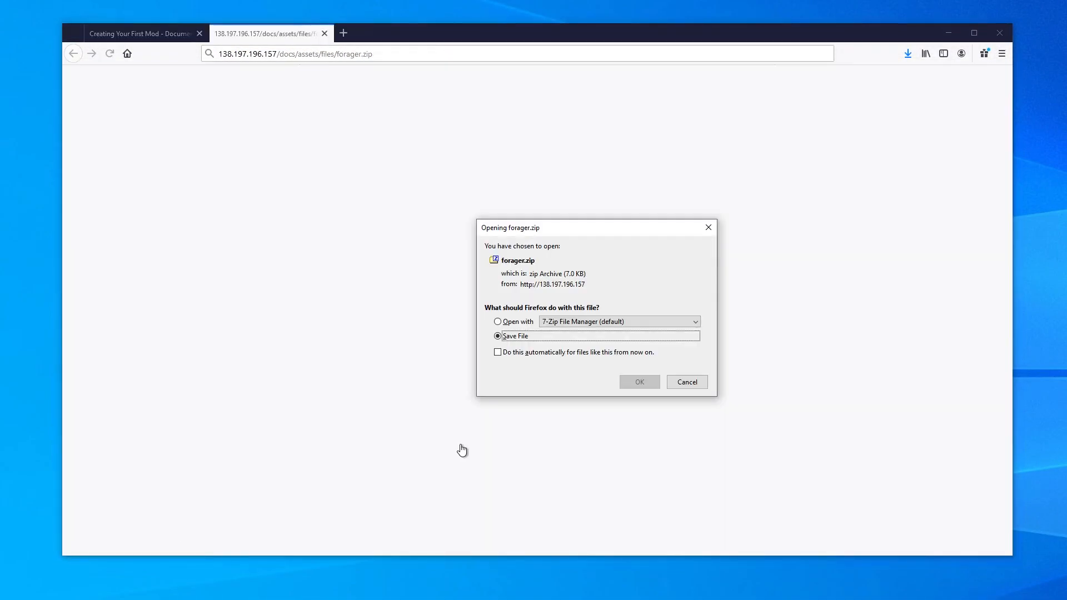
left_click(638, 382)
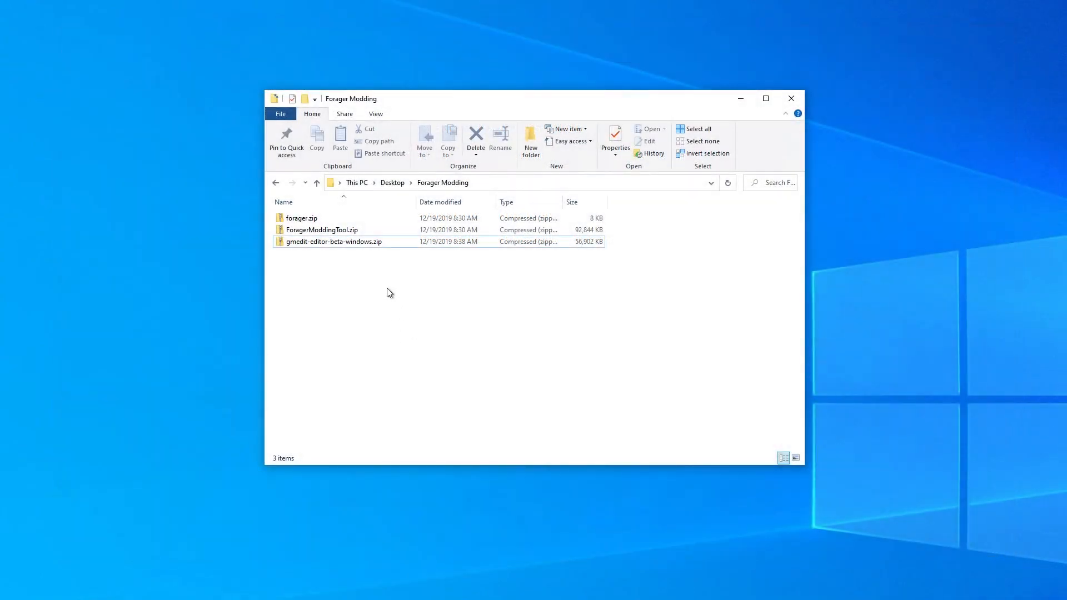
Extract gmedit-editor-beta-windows.zip into its own folder and launch Editor.exe
right_click(333, 242)
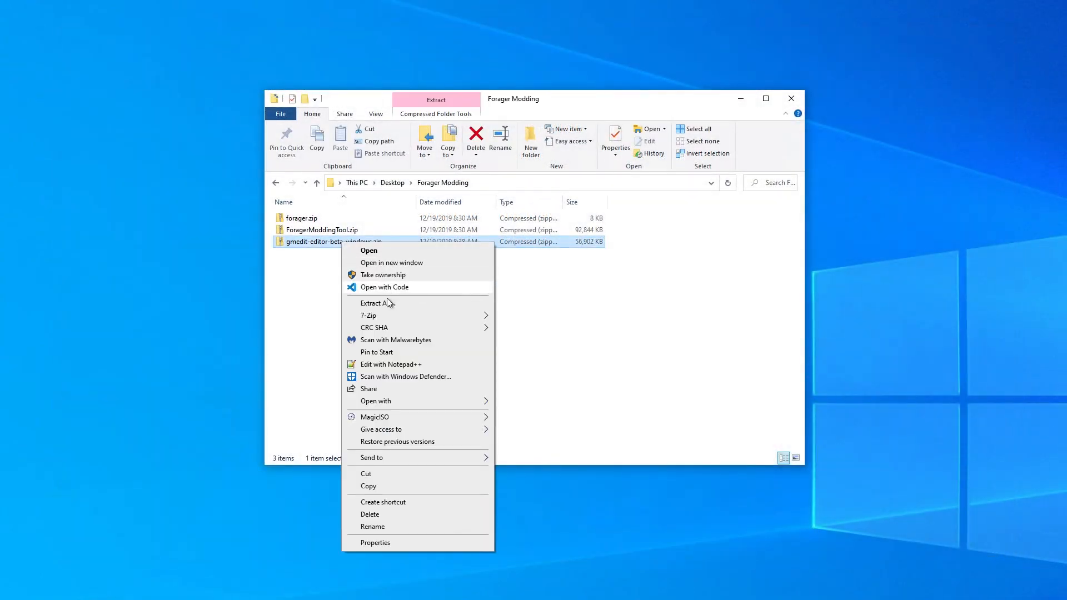
left_click(373, 302)
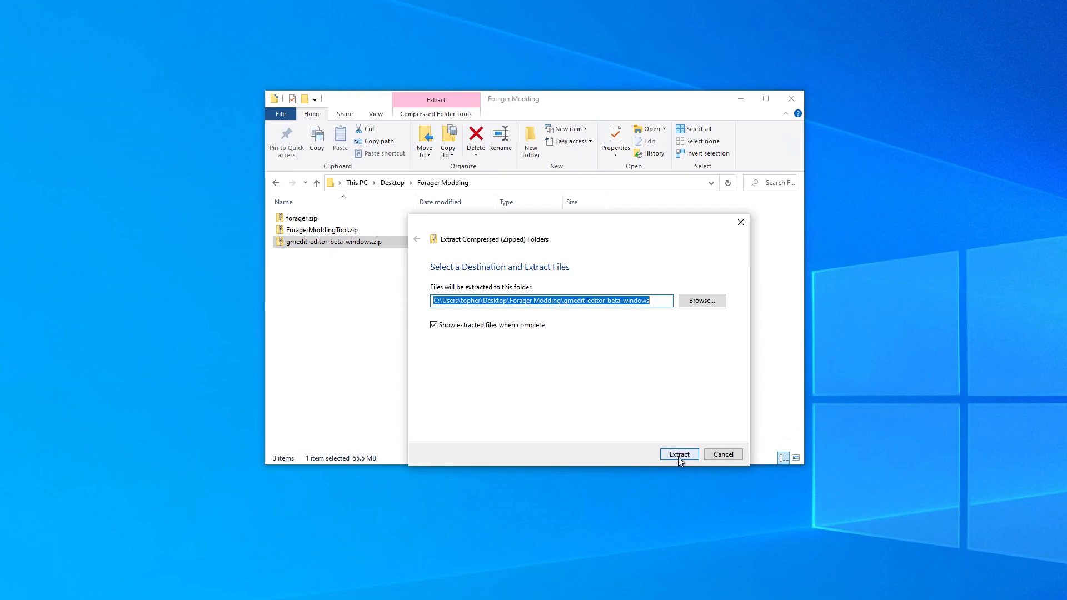
left_click(678, 453)
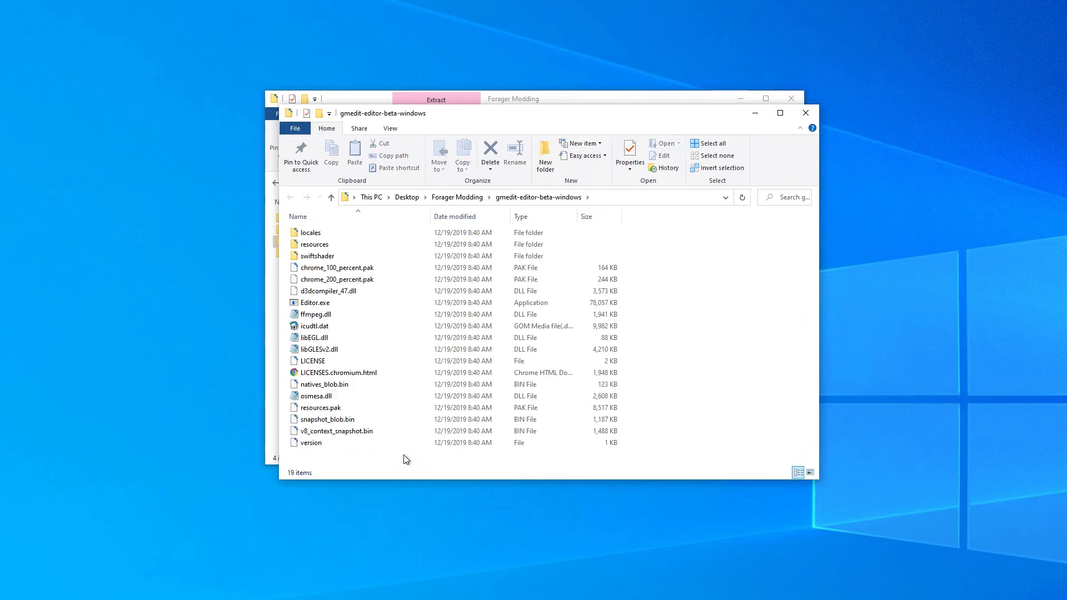
double_click(314, 302)
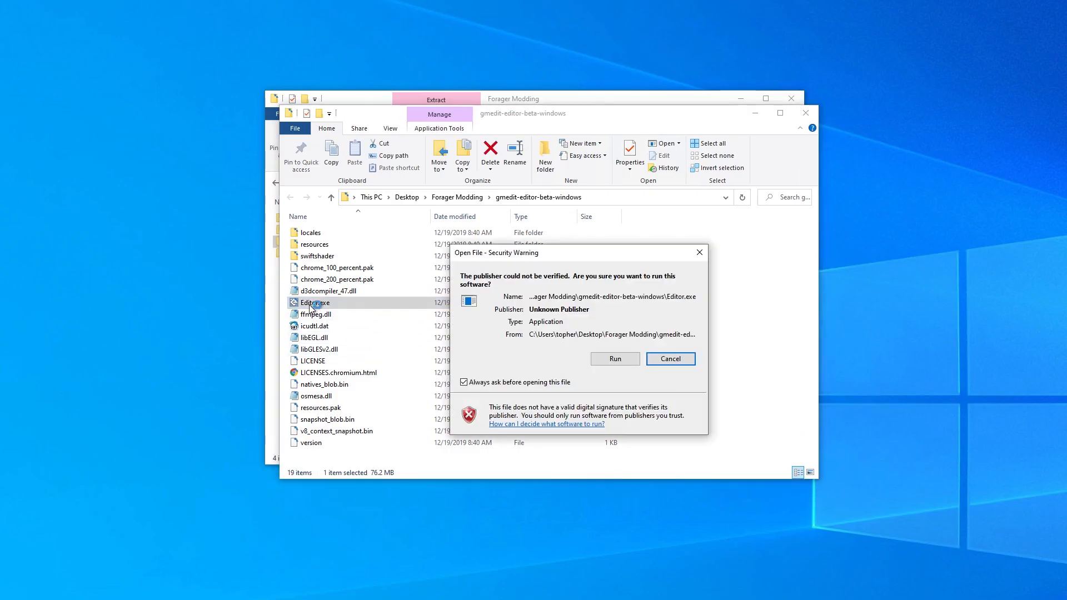
mouse_move(605, 363)
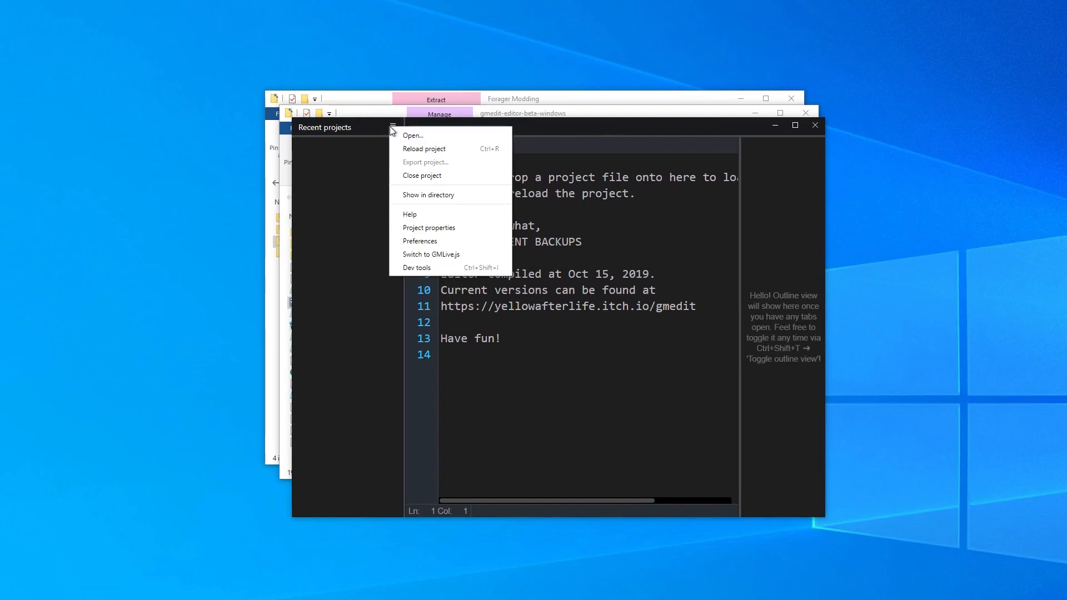
Reach the GML dialects directory entry at the bottom of GMEdit's Preferences
left_click(420, 240)
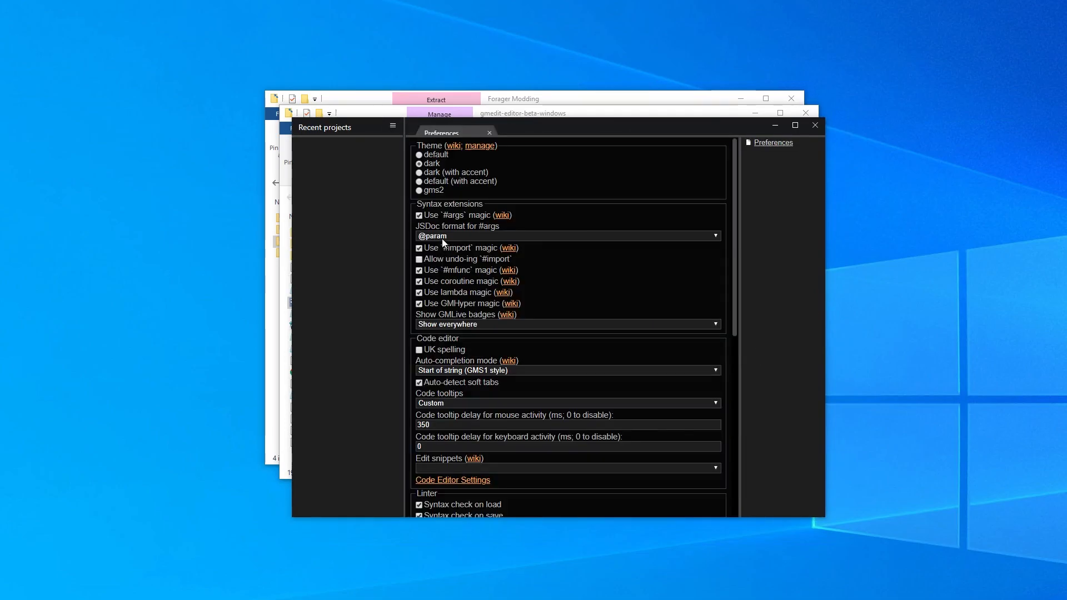
scroll("down", 3)
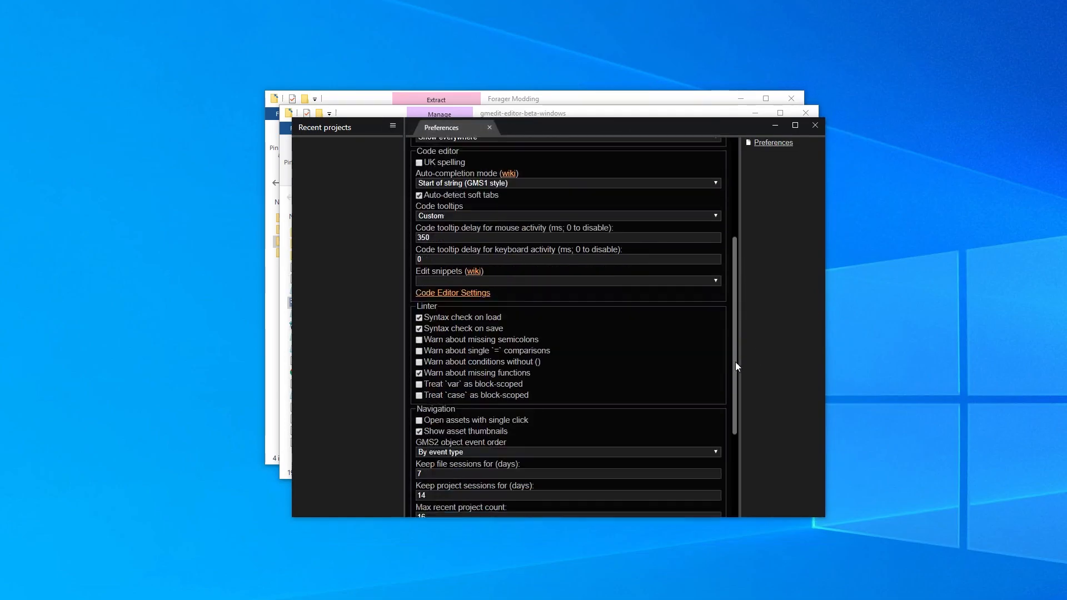
scroll("down", 3)
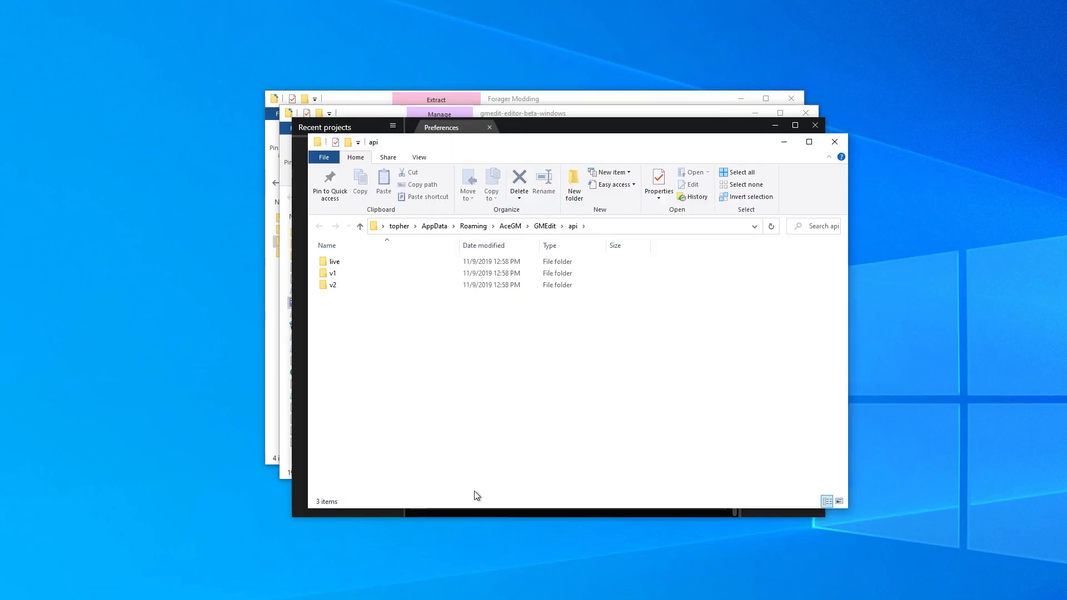
mouse_move(651, 271)
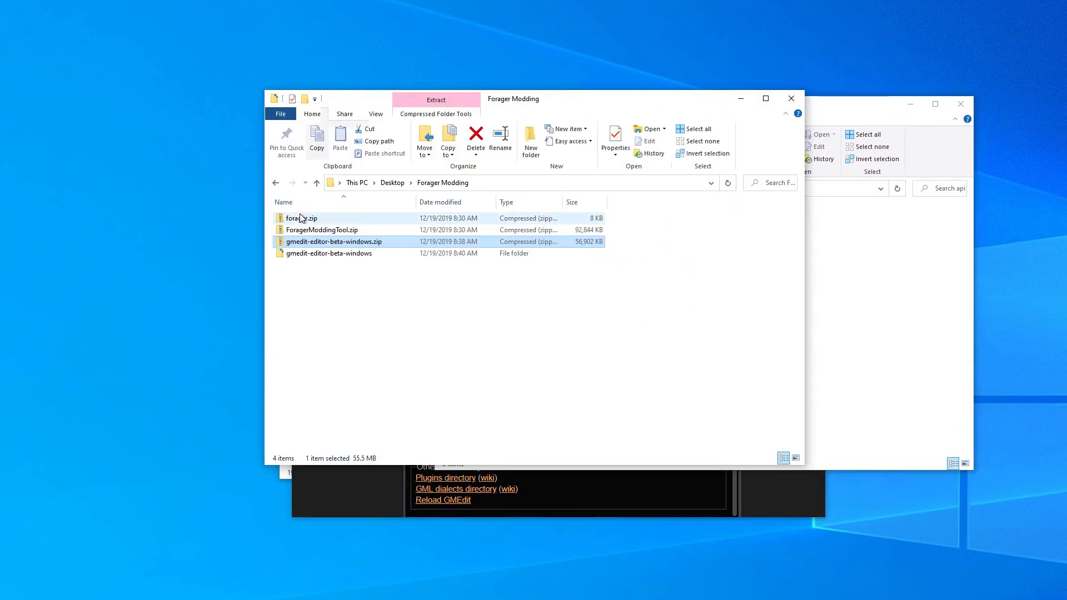
Browse into forager.zip and select its forager folder
double_click(299, 218)
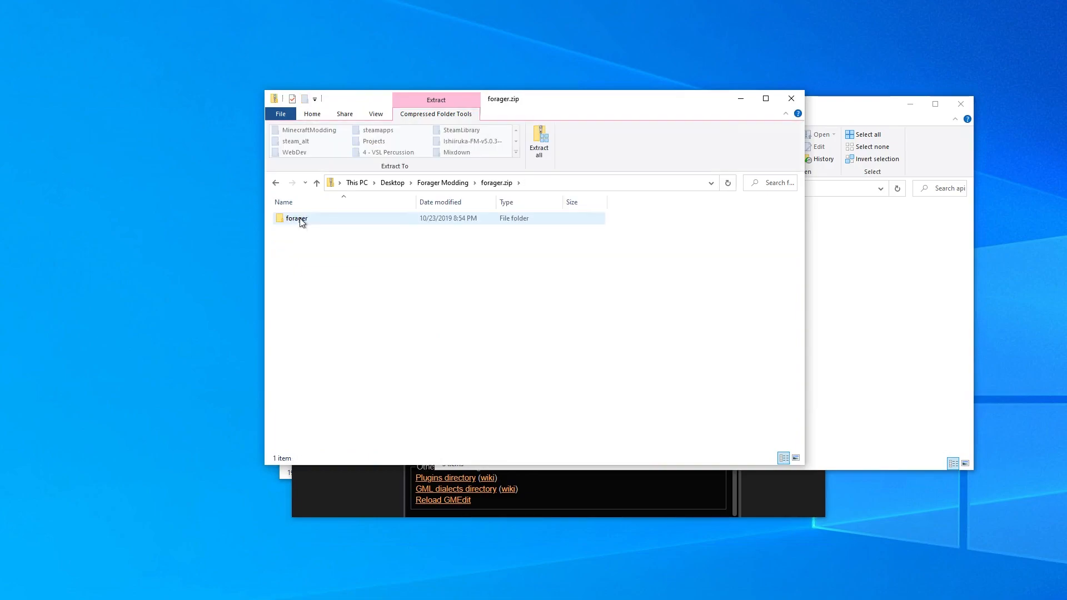
left_click(296, 218)
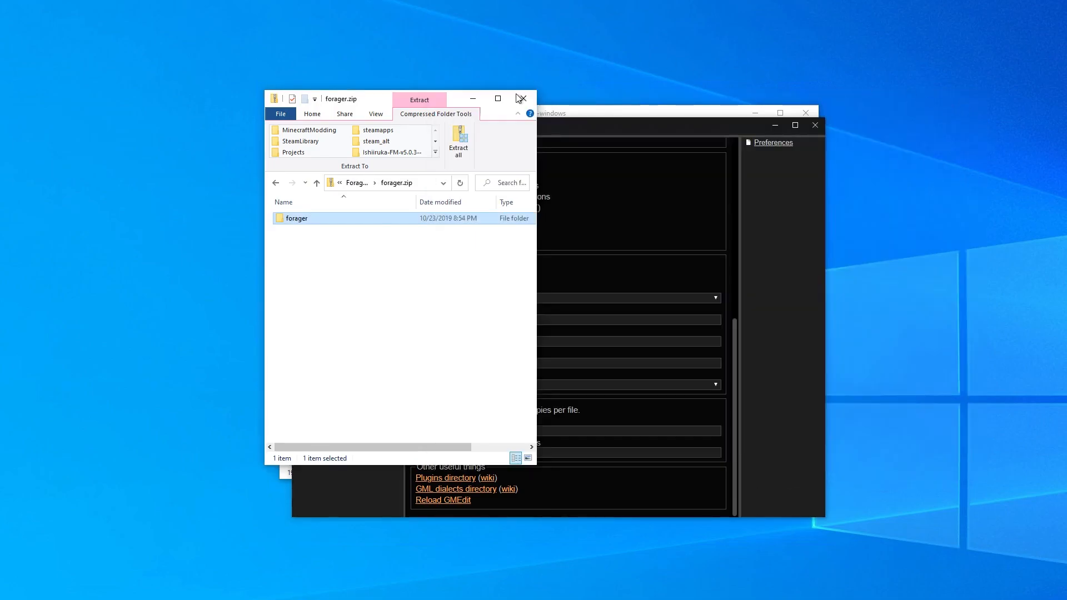
Close the forager.zip Explorer window
left_click(522, 98)
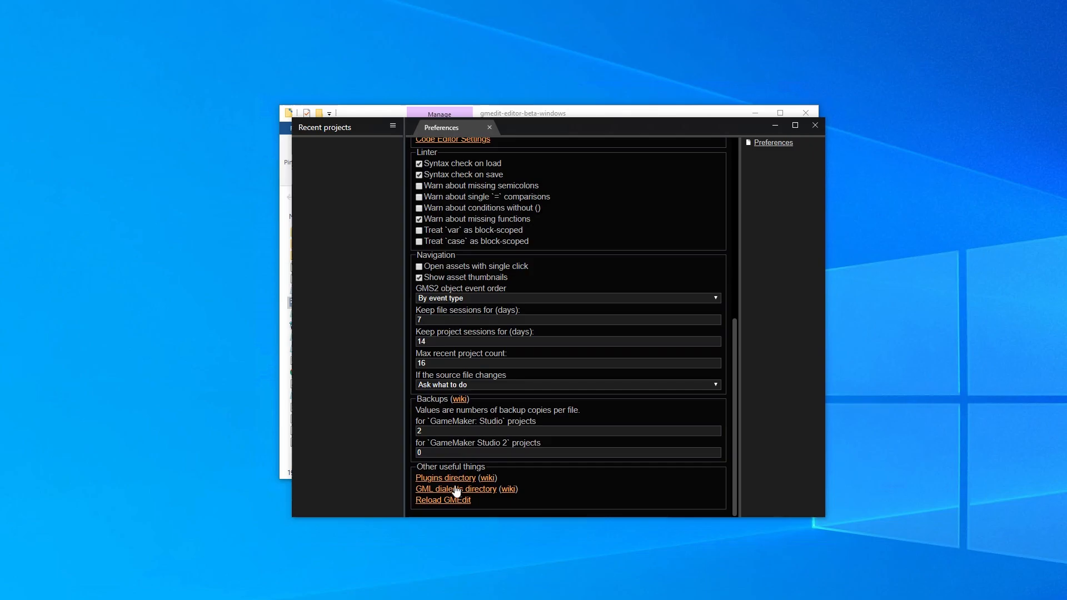
mouse_move(456, 507)
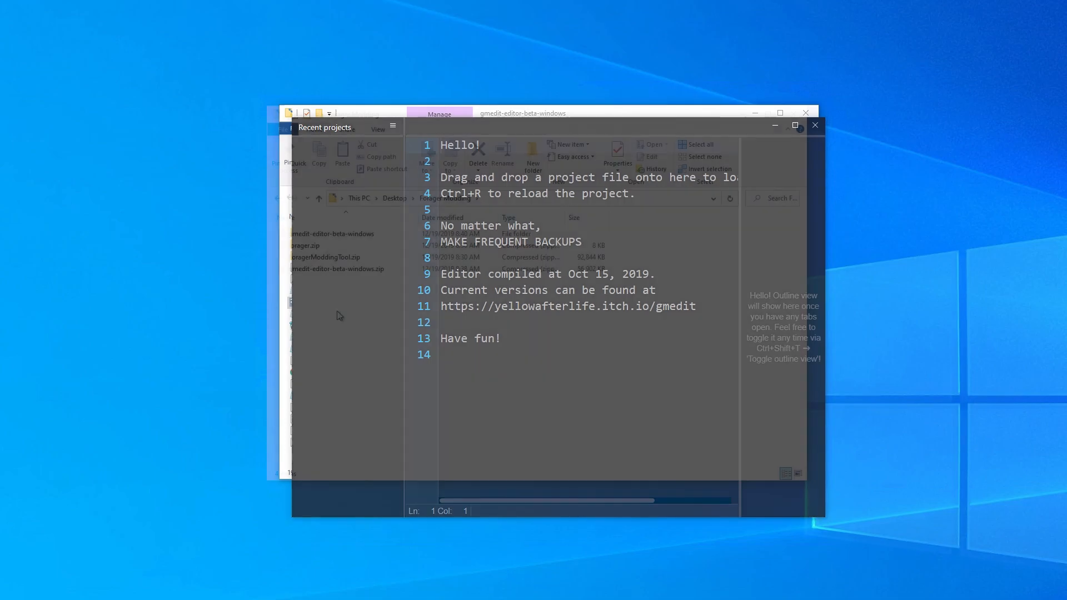
Extract ForagerModdingTool.zip into the suggested folder
right_click(320, 258)
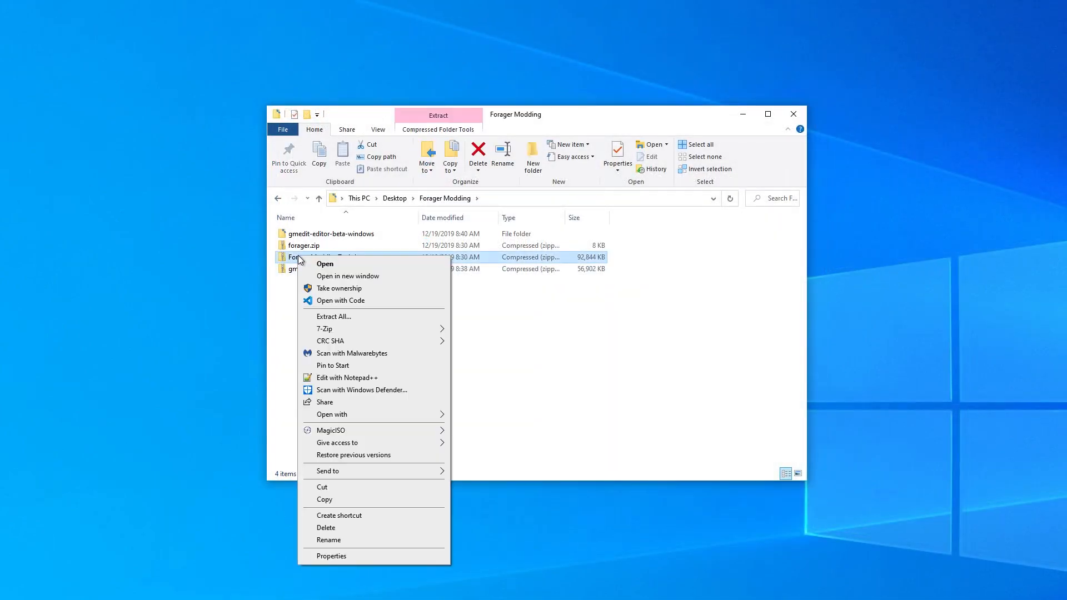
left_click(333, 315)
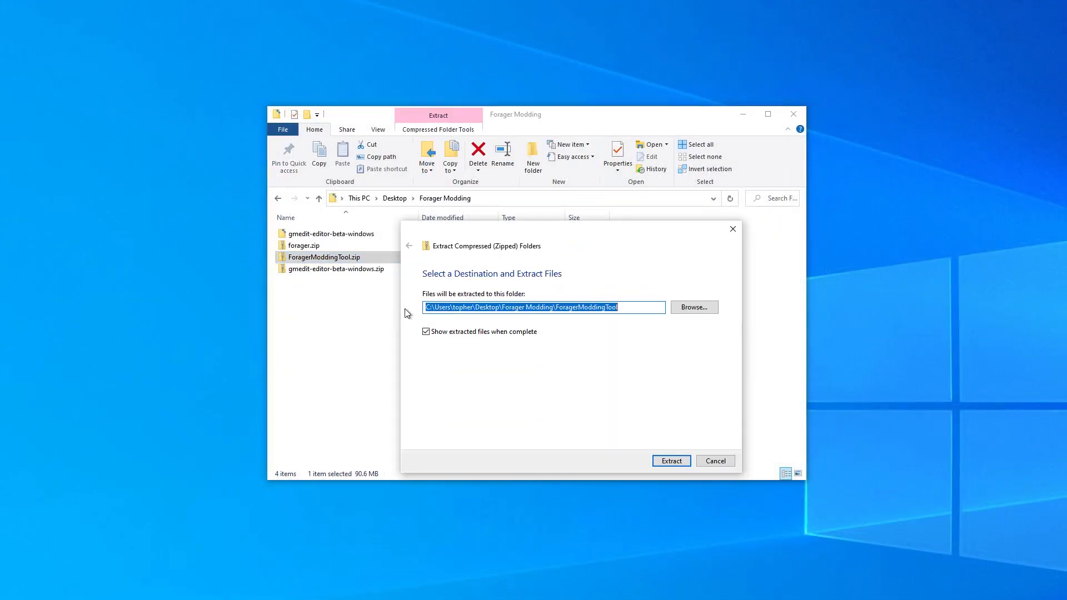
left_click(671, 460)
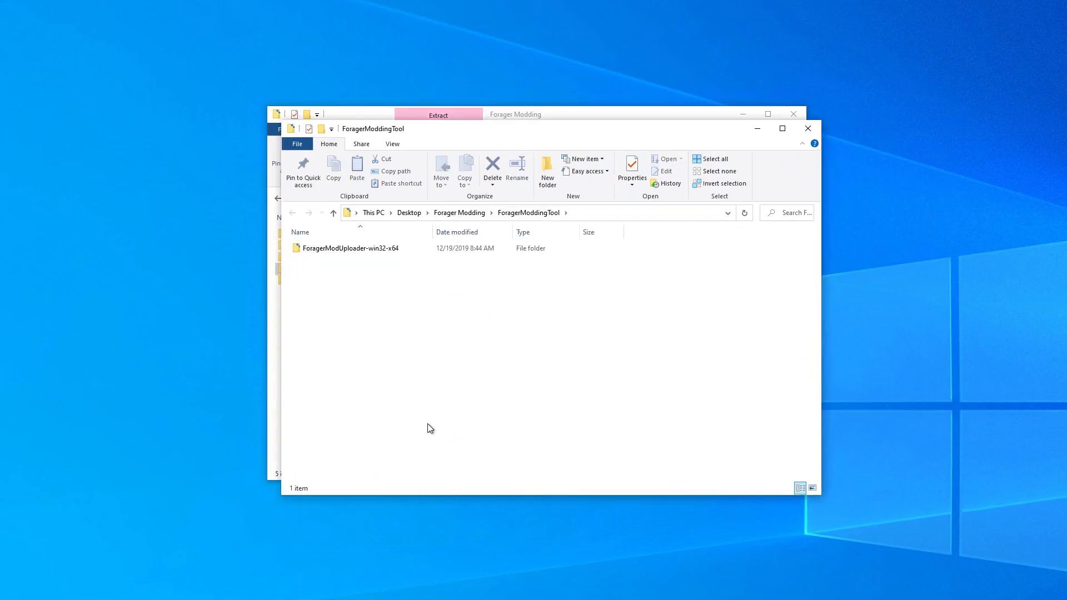
Launch ForagerModUploader.exe from ForagerModUploader-win32-x64, allowing the unverified app to run
double_click(350, 247)
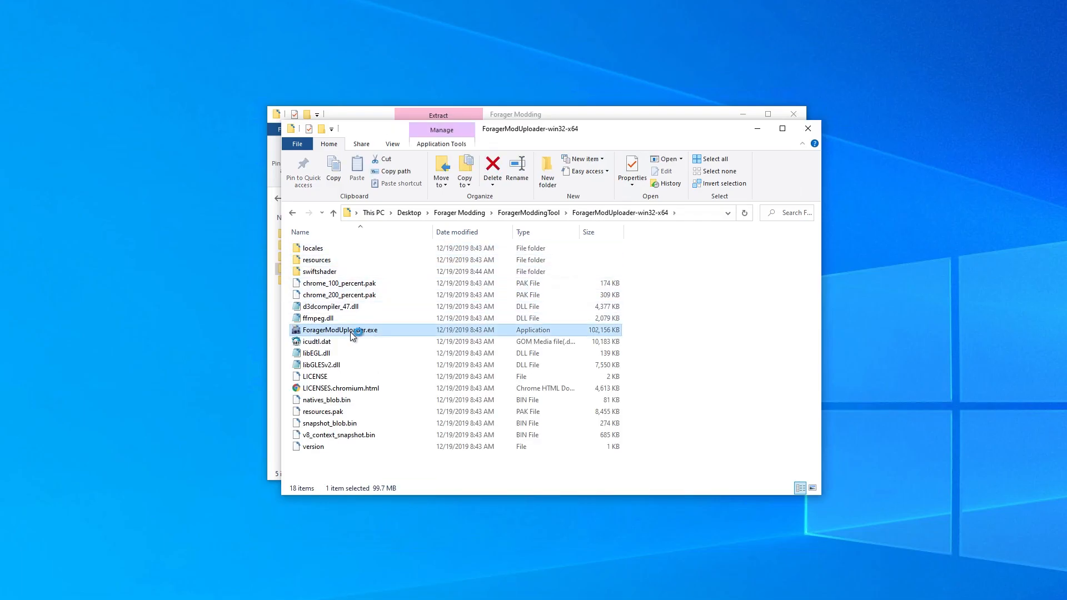
double_click(340, 330)
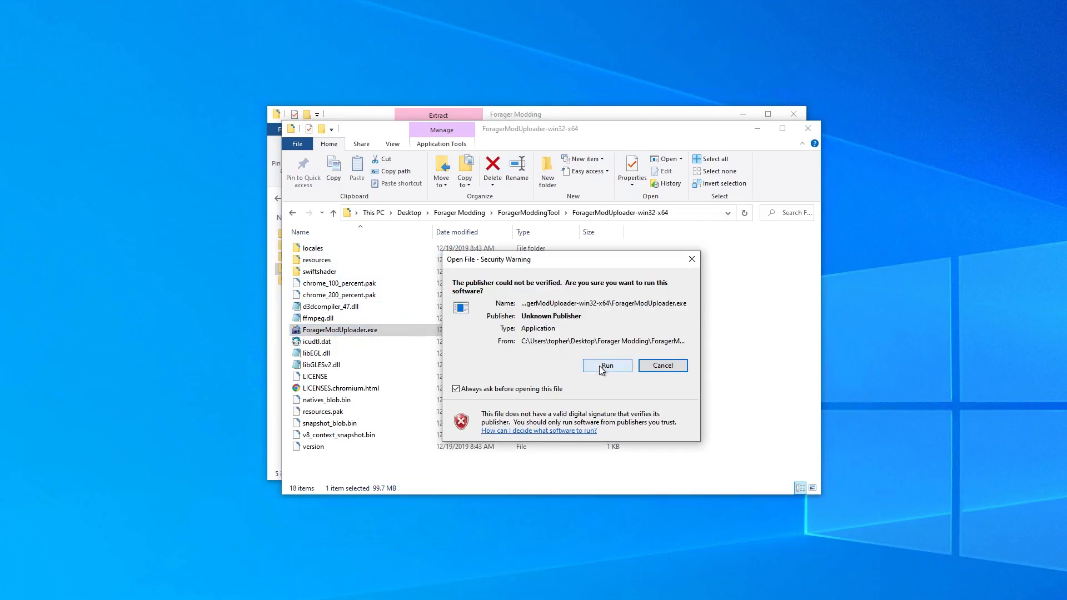
left_click(607, 365)
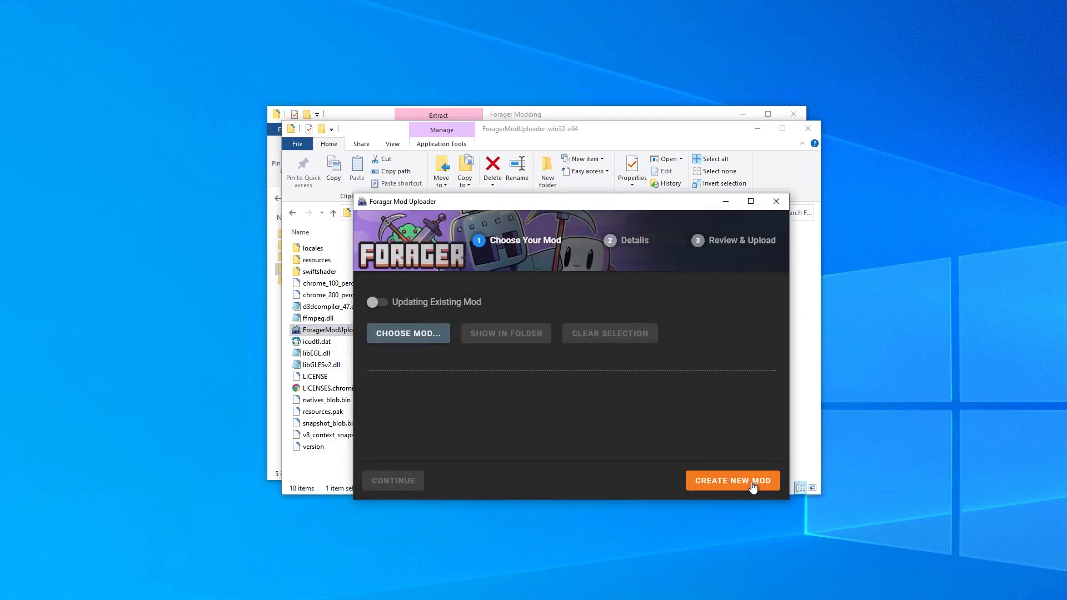
Create a new mod named 'My First Forager Mod'
left_click(733, 480)
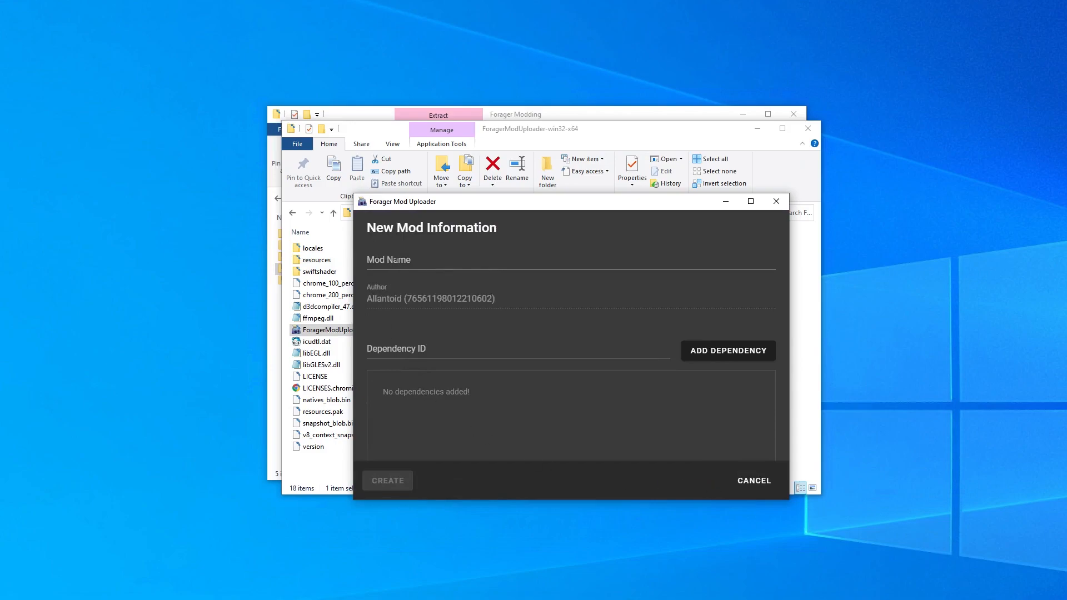
type("My First Forager Mod")
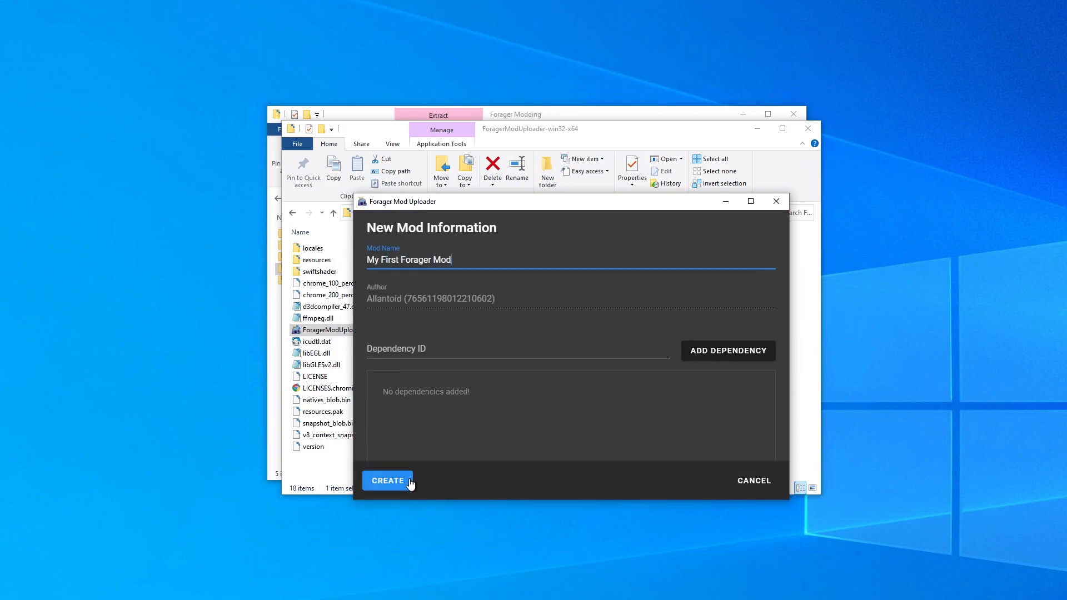
left_click(387, 480)
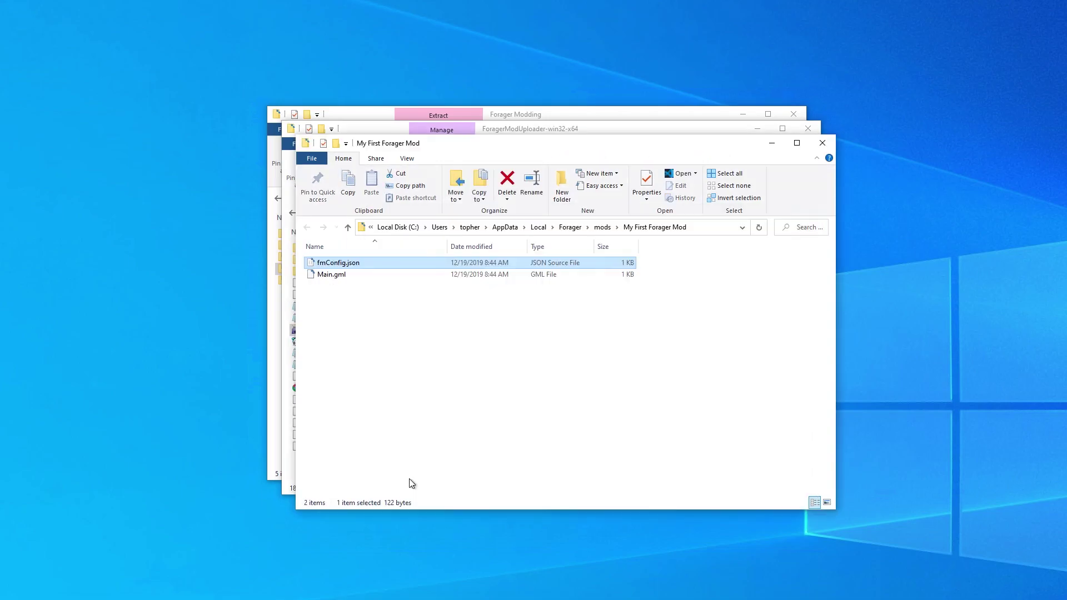
mouse_move(415, 338)
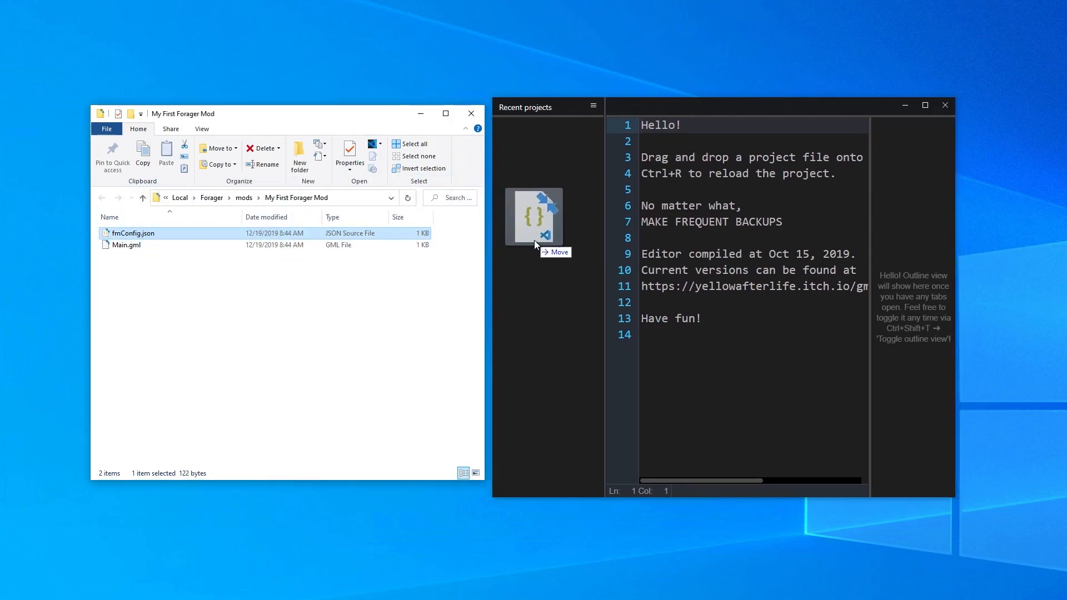
Drag fmConfig.json onto GMEdit to load My First Forager Mod as a project
left_click_drag(133, 232, 544, 208)
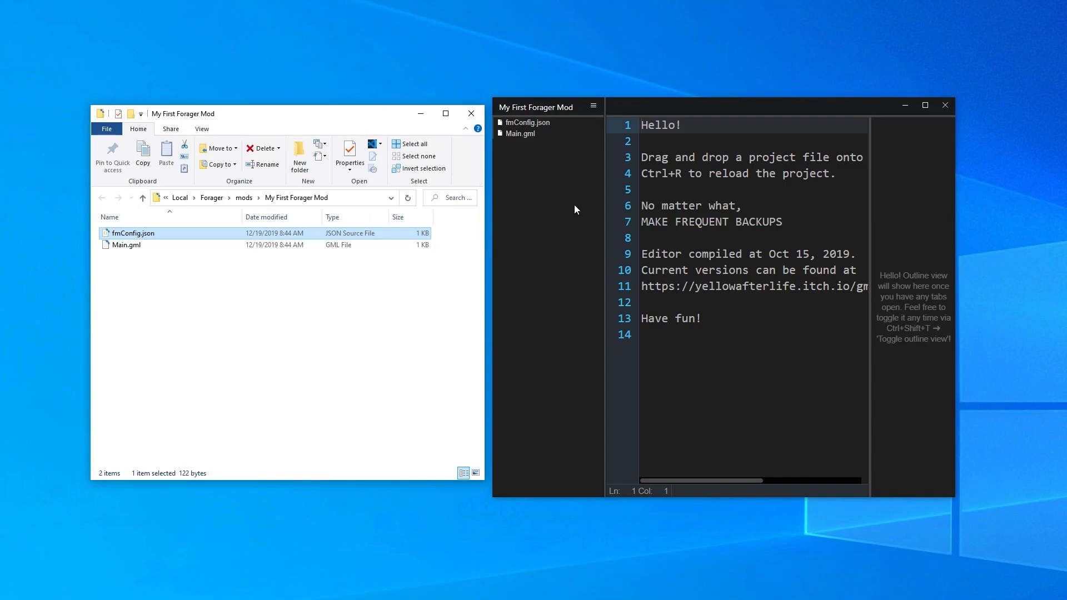
mouse_move(588, 163)
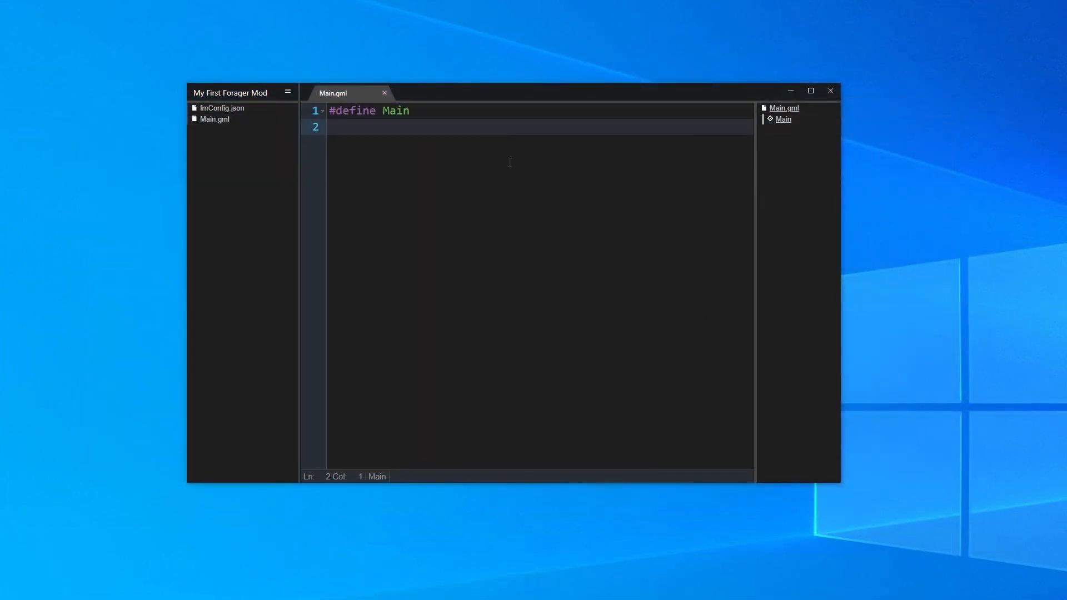
Add a Trace("hello world!") call under #define Main in Main.gml
type("Trace()")
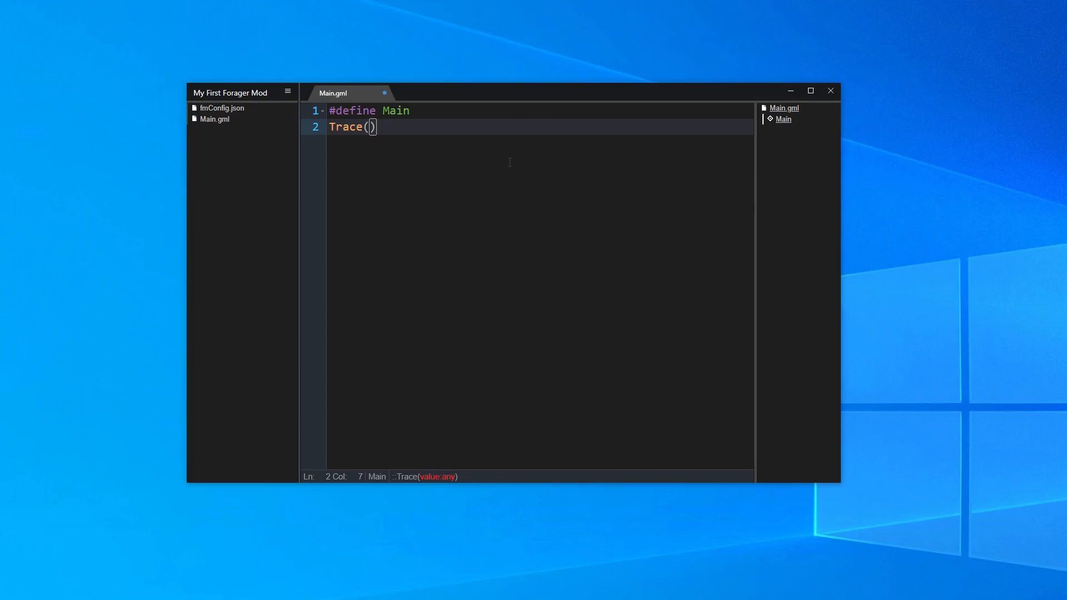
type("\"hello\"")
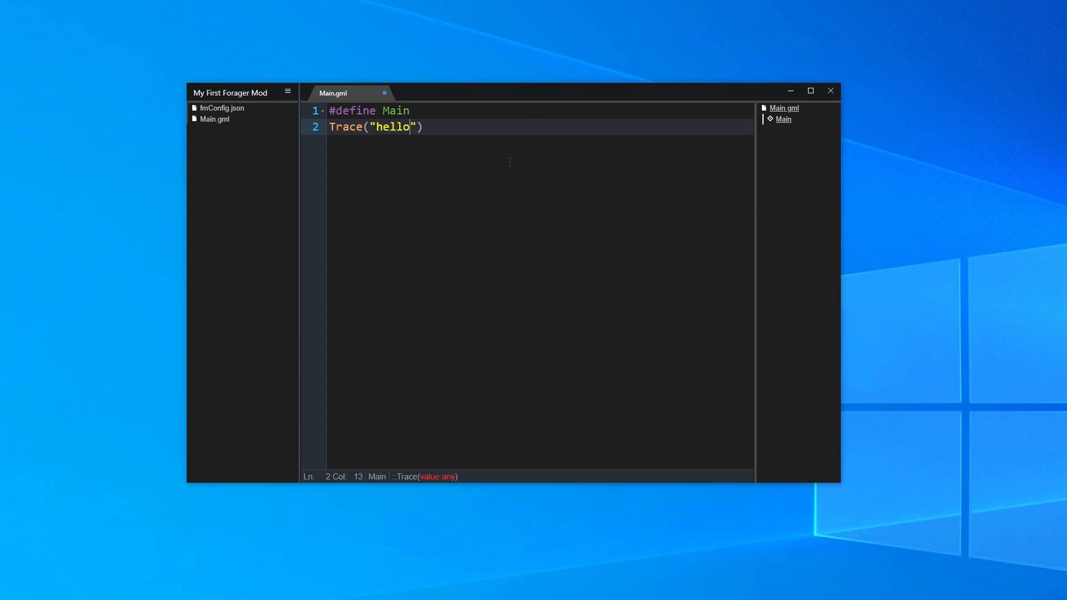
type("world!")
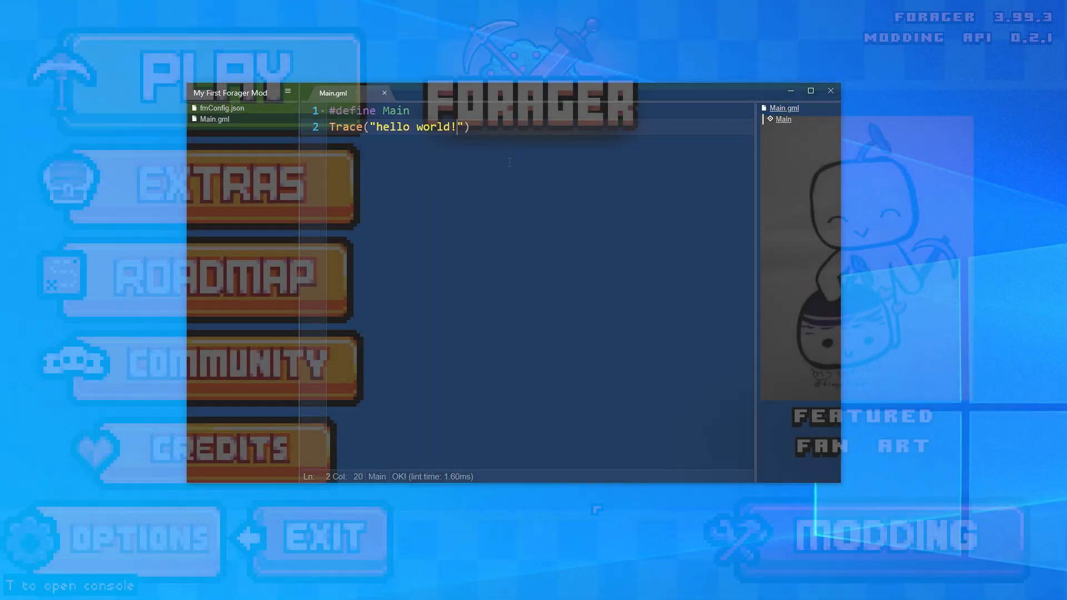
Turn on My First Forager Mod in the Modding menu and compile it
left_click(830, 90)
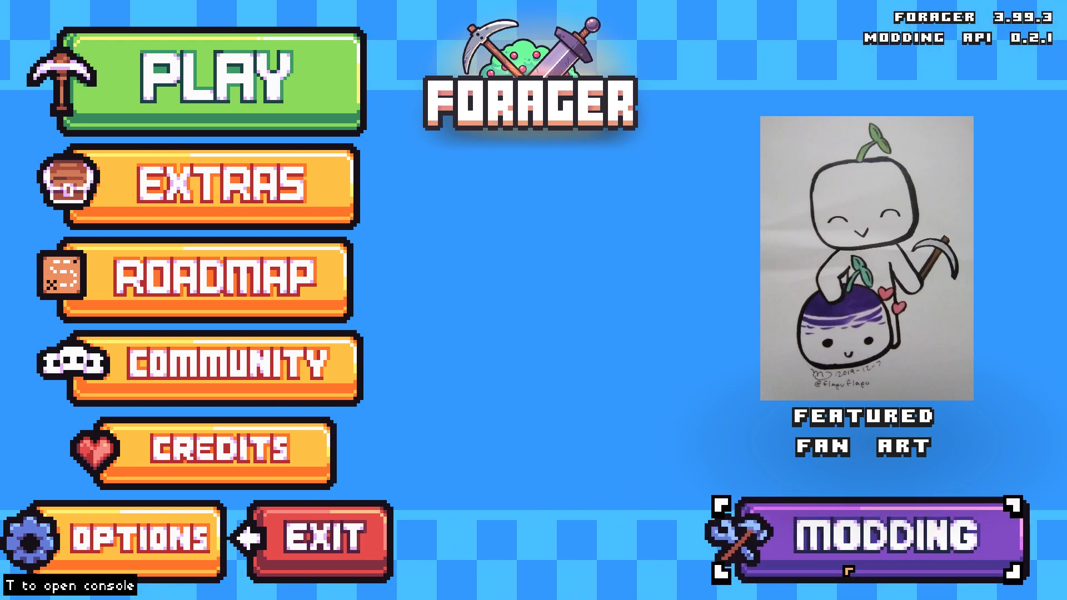
left_click(885, 536)
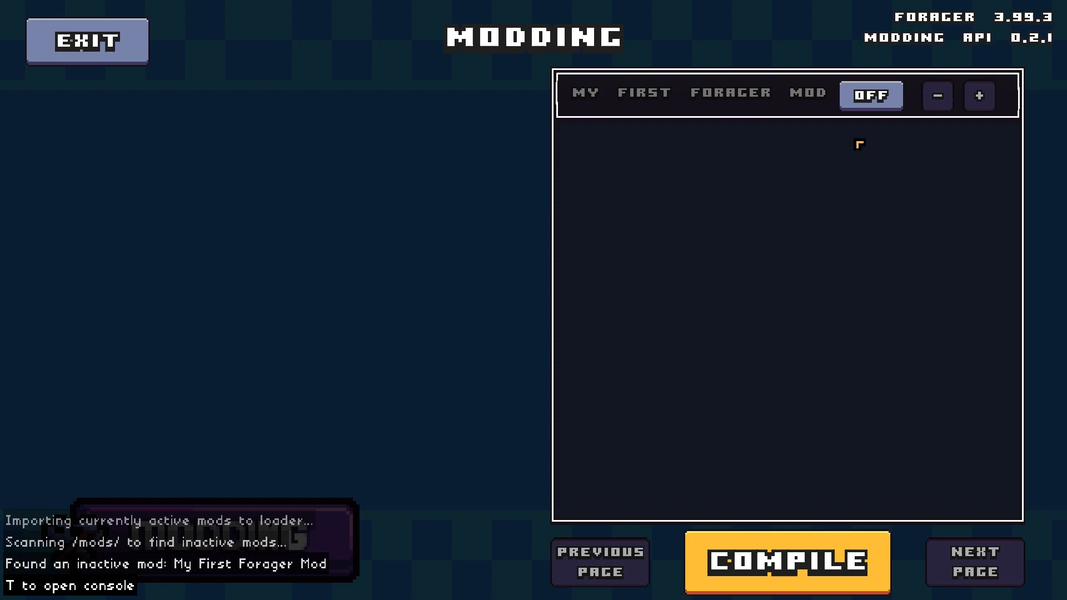
left_click(871, 96)
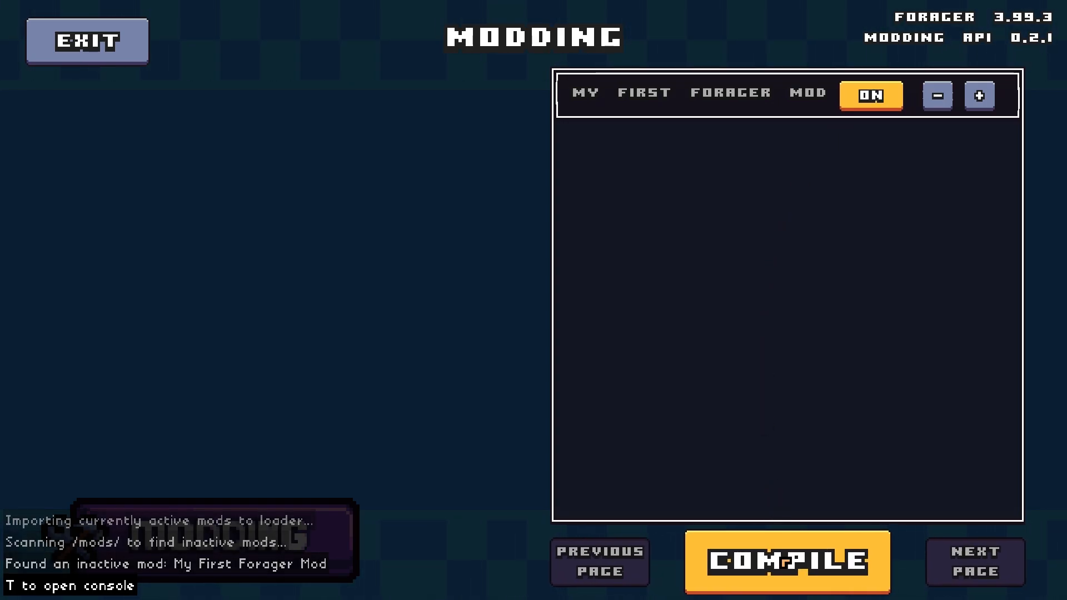
left_click(788, 565)
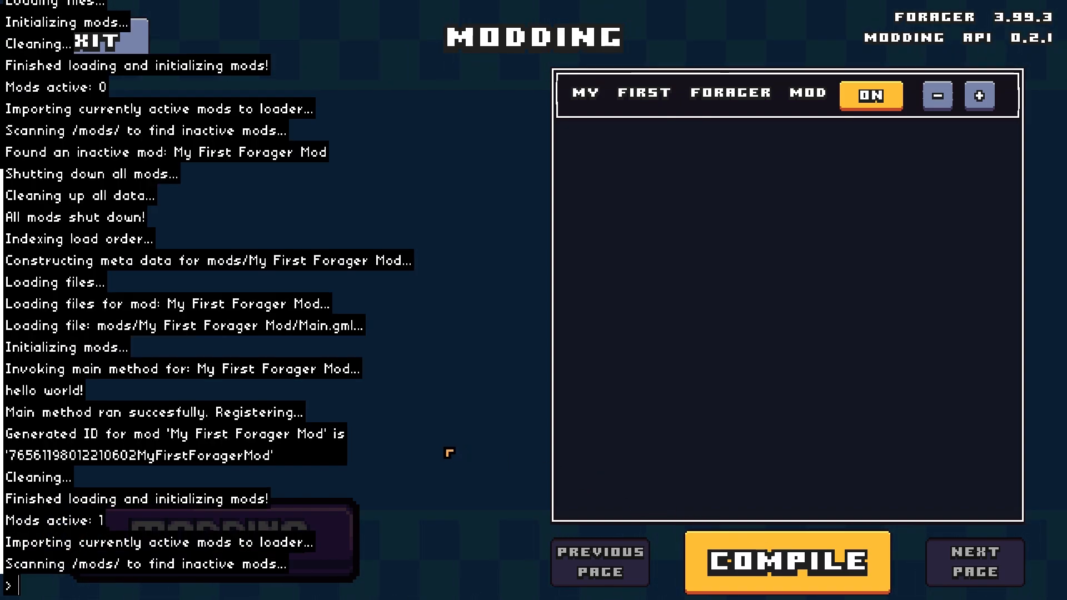
mouse_move(360, 501)
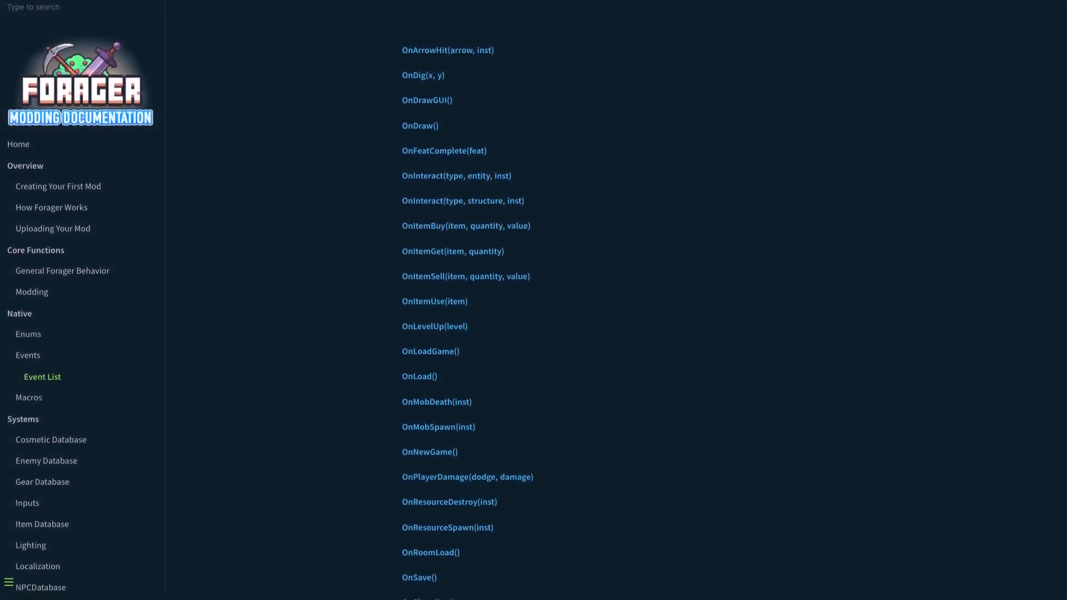
Scroll the documentation's Event List to find the OnDig(x, y) event
scroll("down", 3)
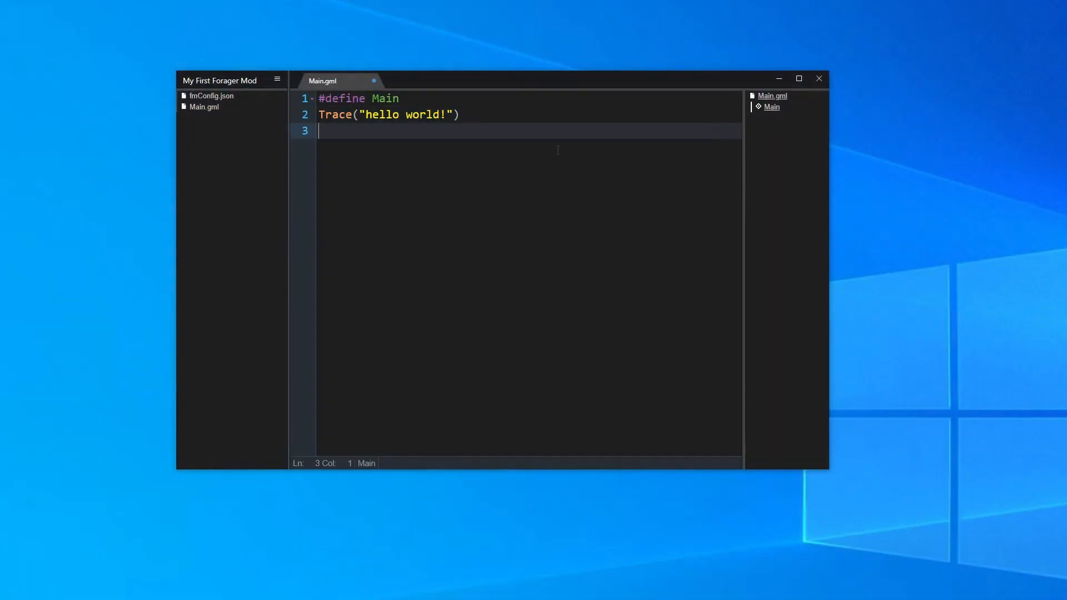
Define a new OnDig(x, y) event below Main in Main.gml
type("#def")
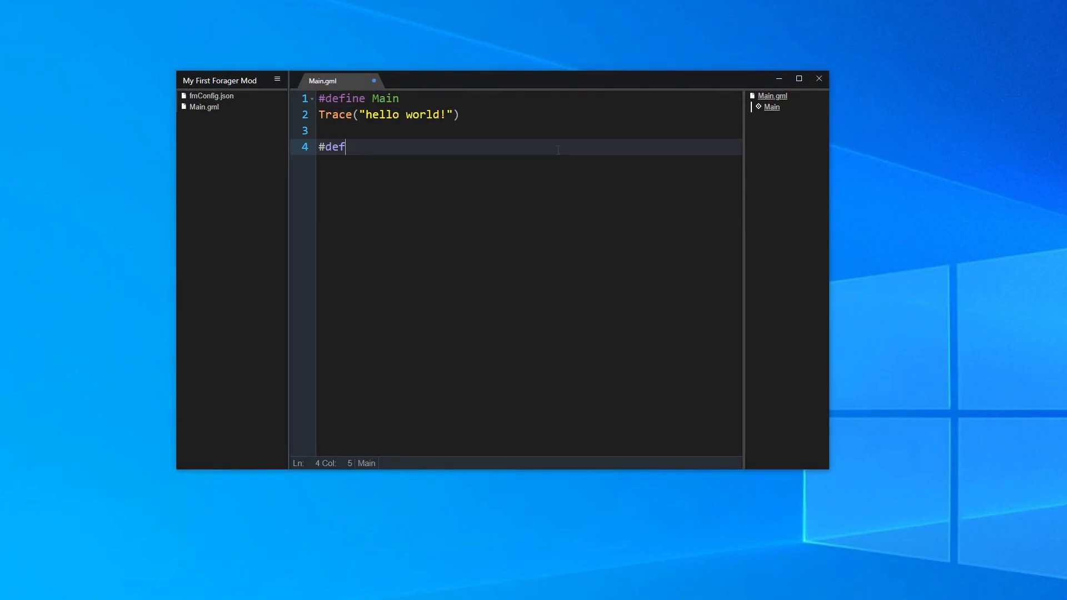
type("ine OnDig(")
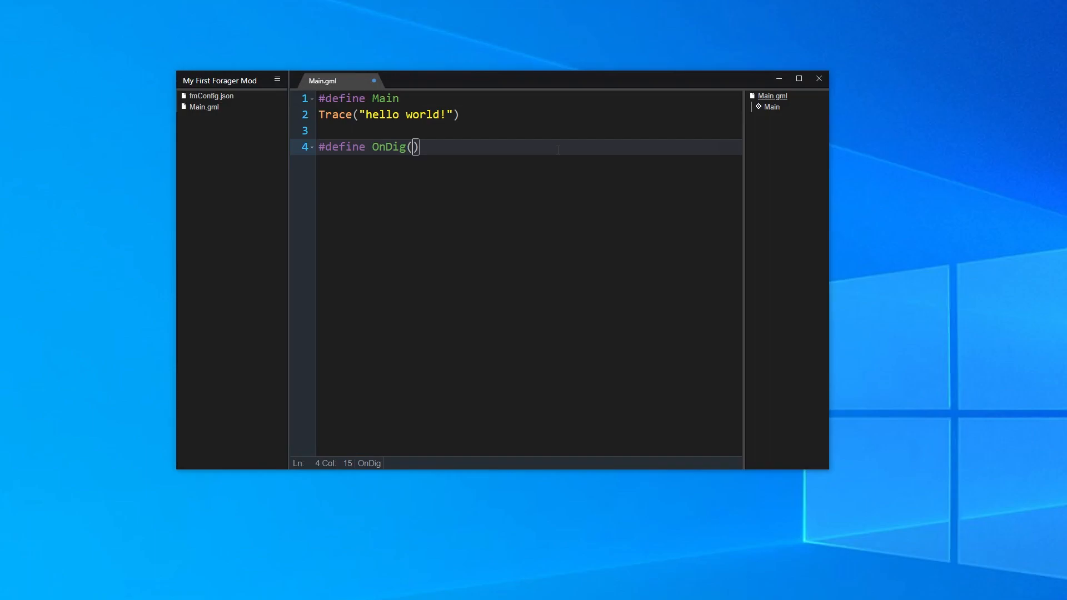
type("x, y")
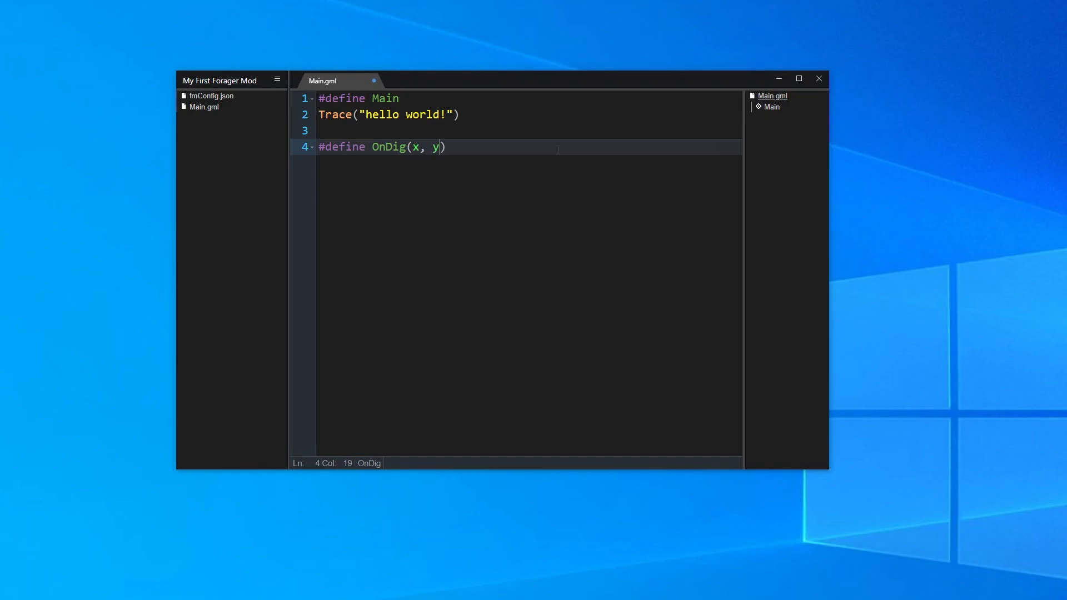
key("Right")
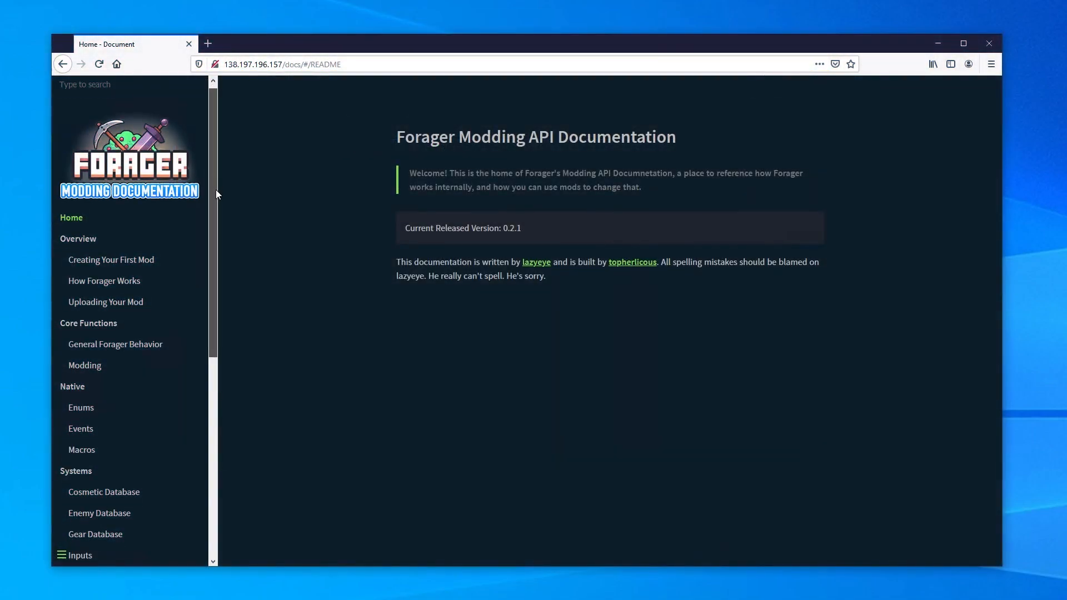
Browse the Item Database page, then the Enums page and its full Enum List
scroll("down", 3)
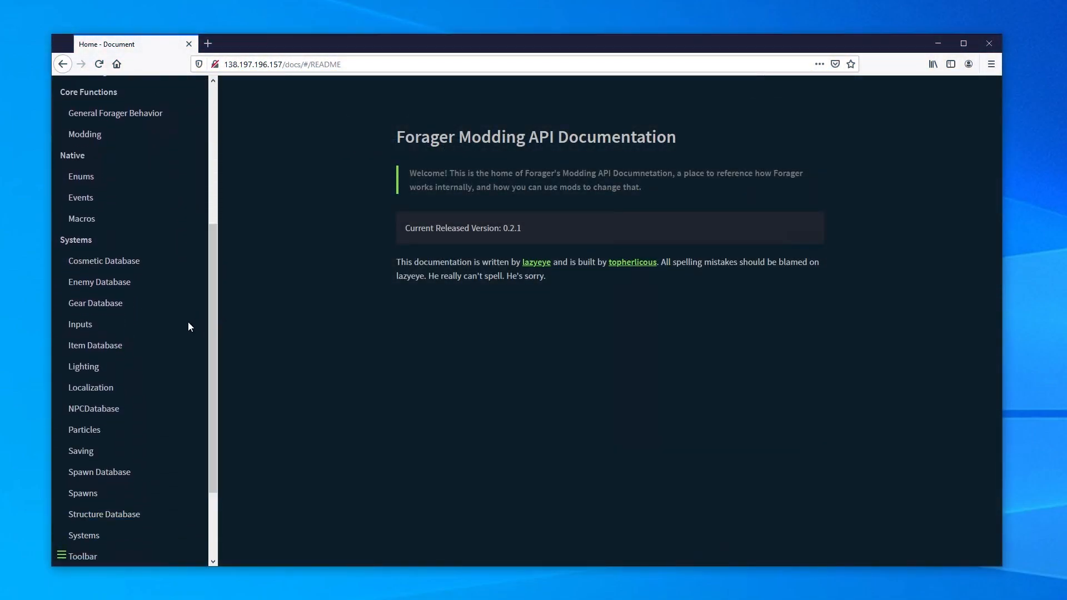
left_click(96, 344)
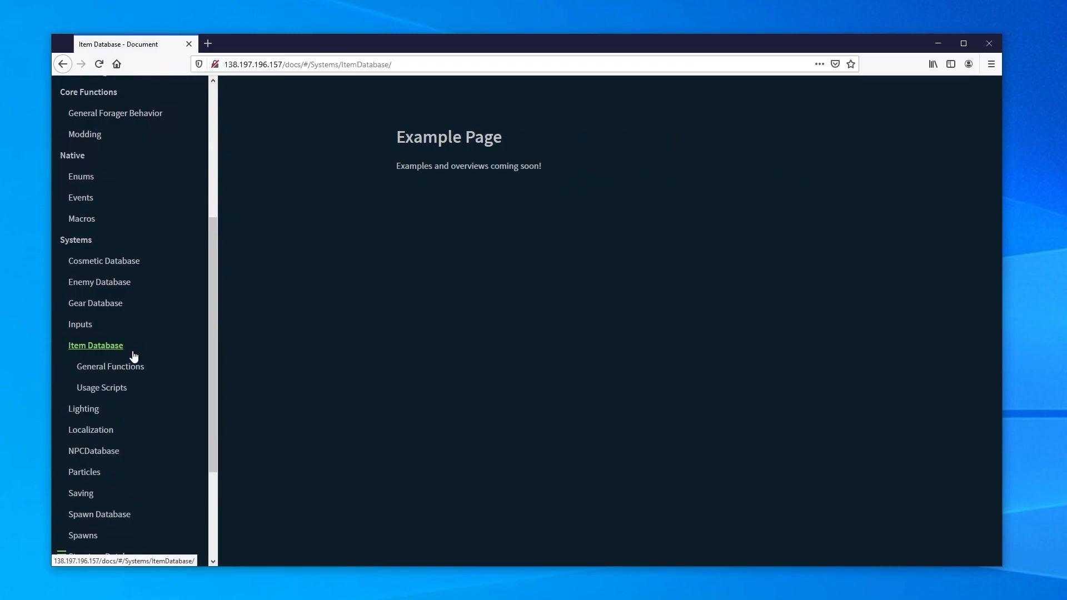
left_click(110, 367)
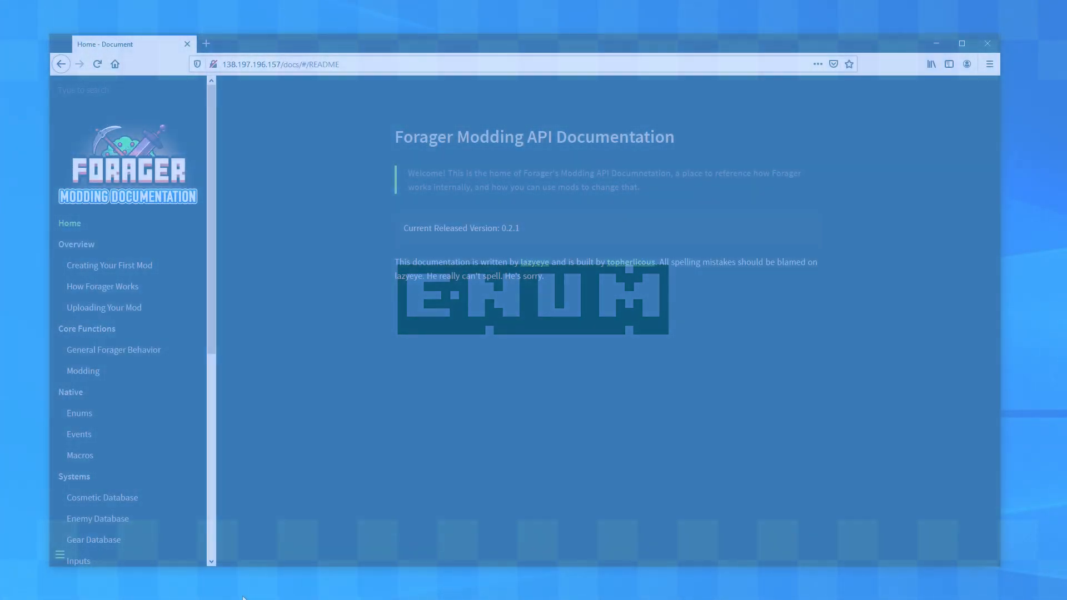
left_click(79, 412)
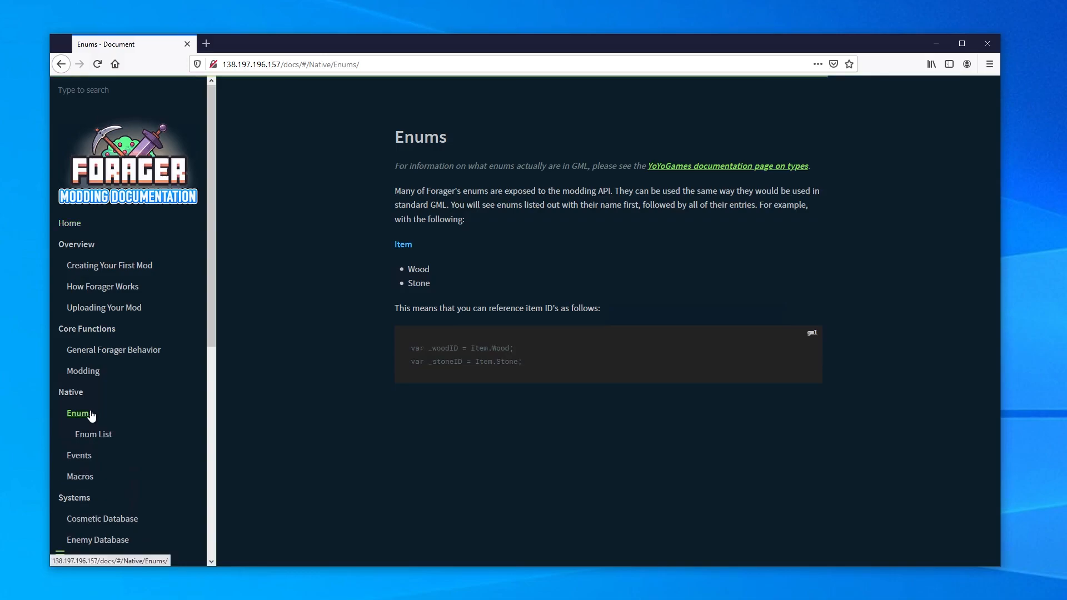
left_click(94, 433)
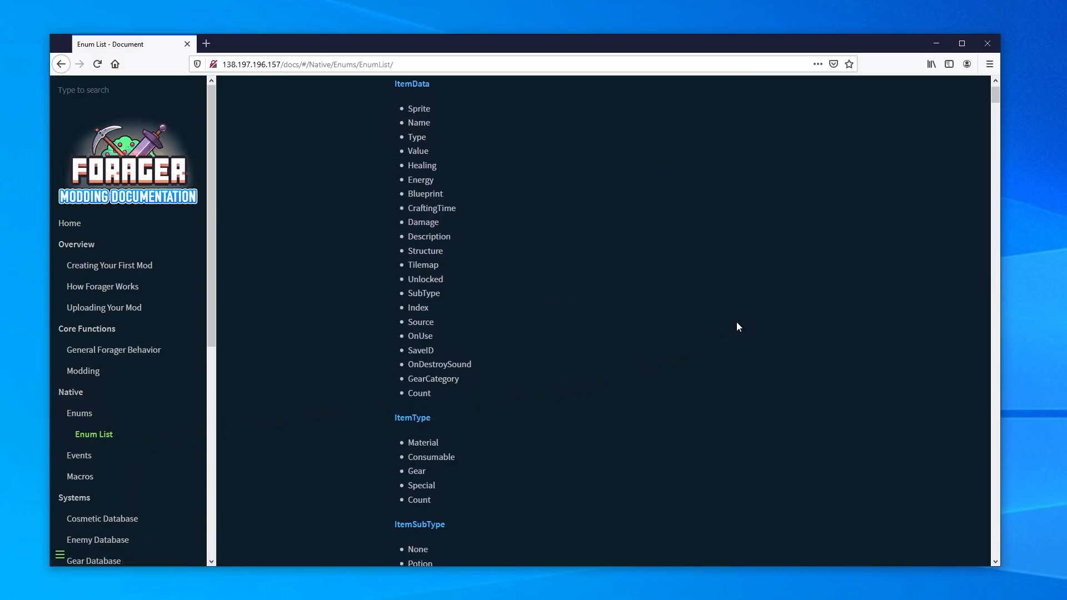
scroll("down", 3)
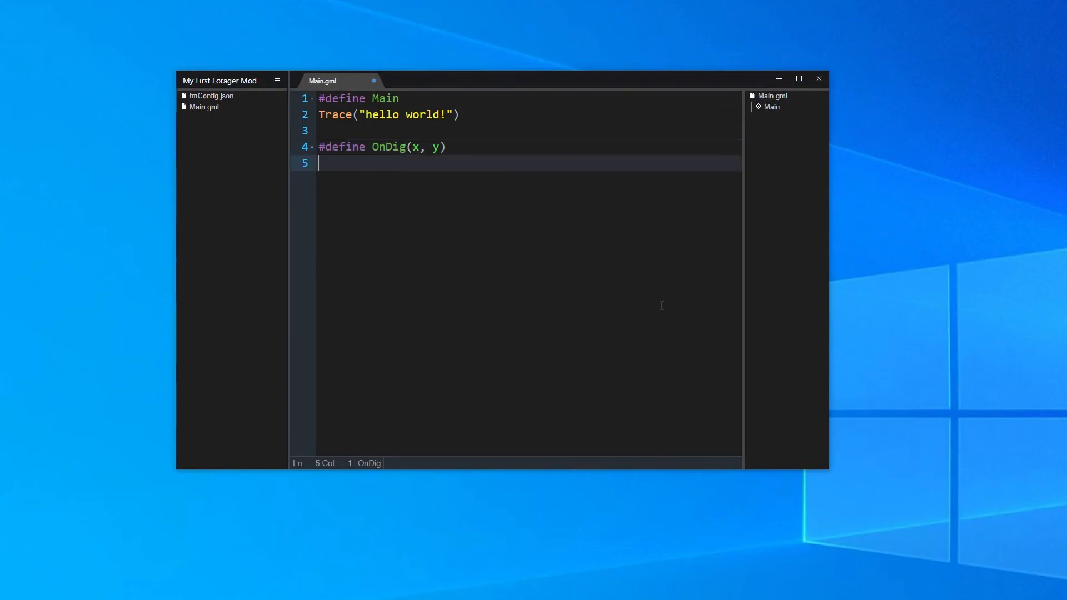
Write DropItem(x, y, Item.IronOre, 1) as the OnDig body
type("DropItem")
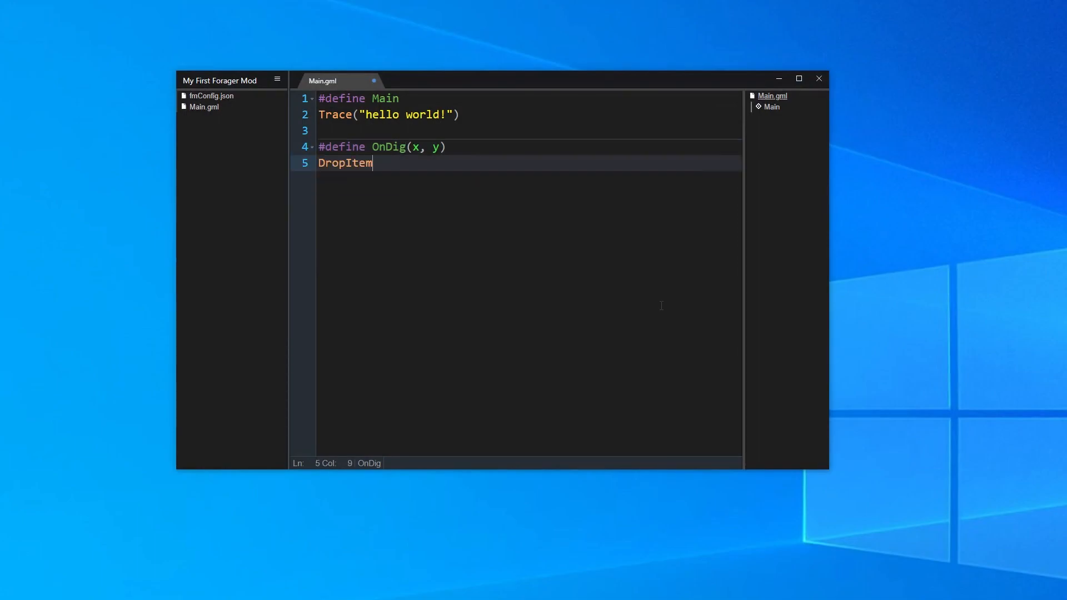
type("(x,")
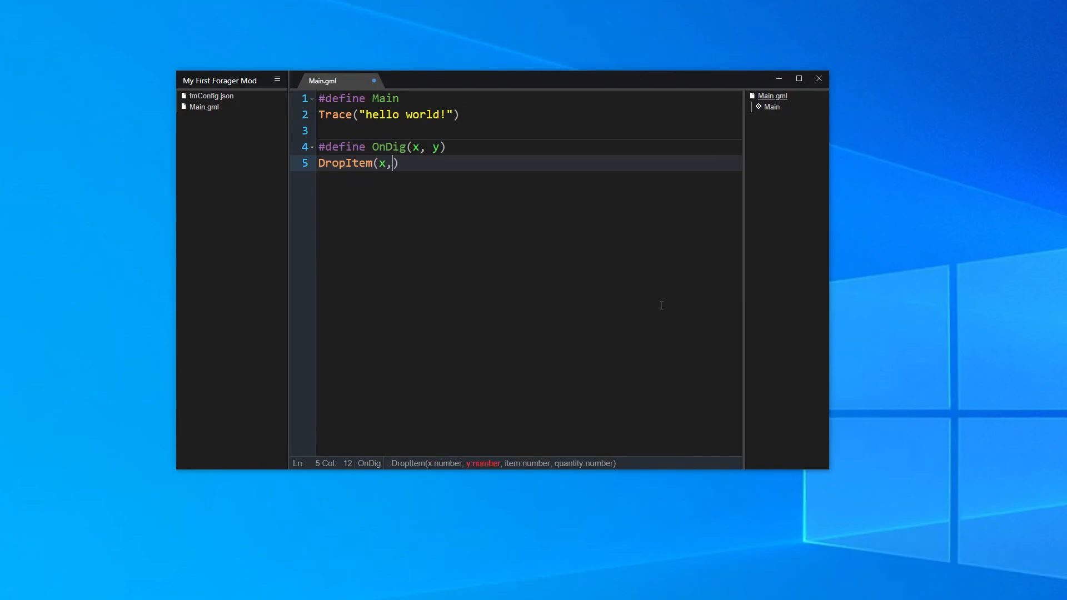
type("y")
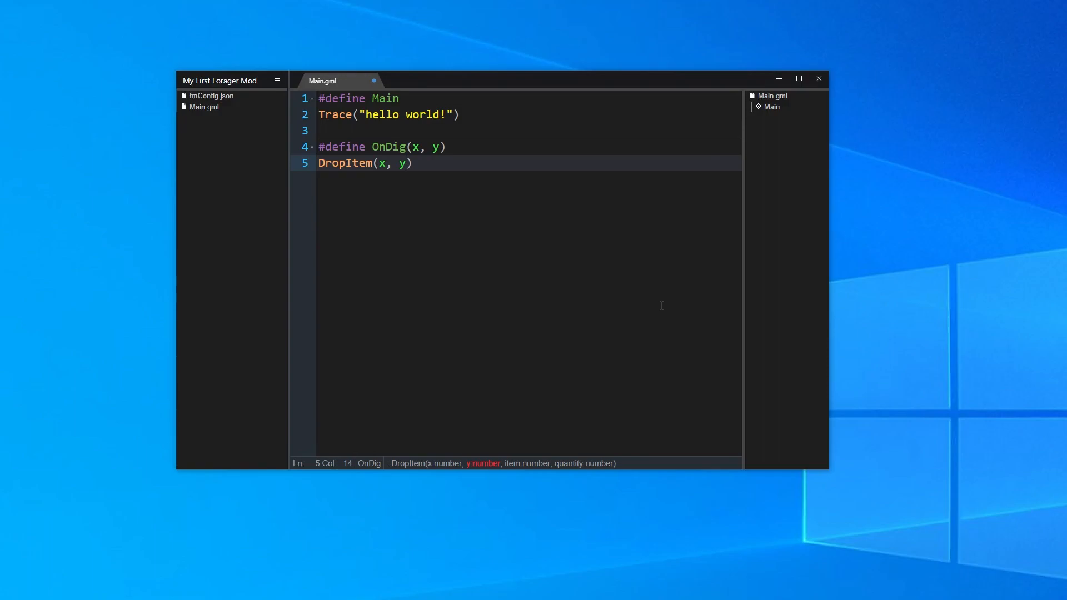
type(", Item")
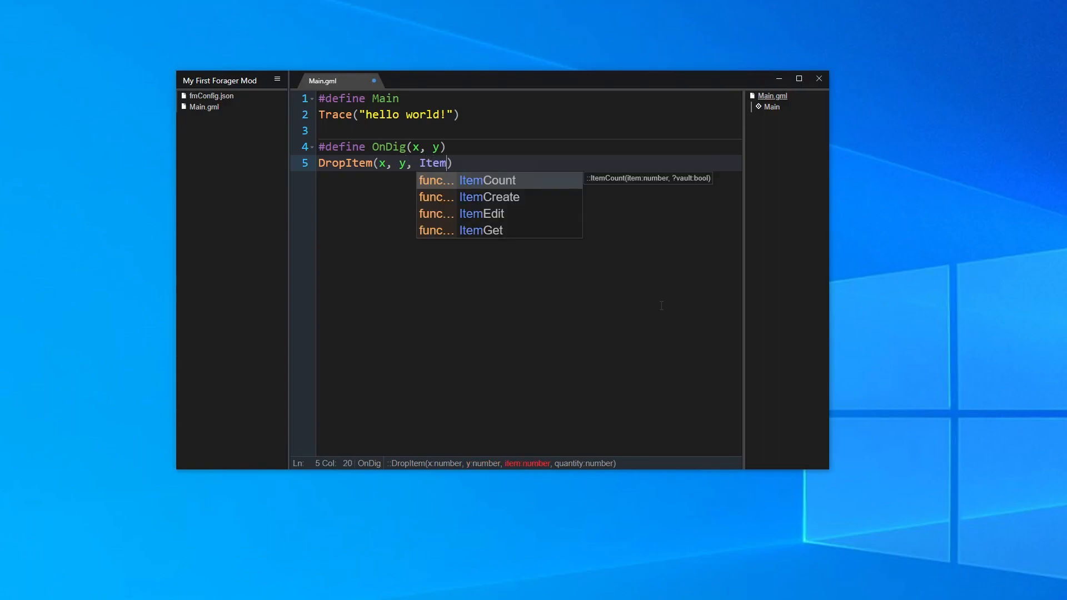
type(".")
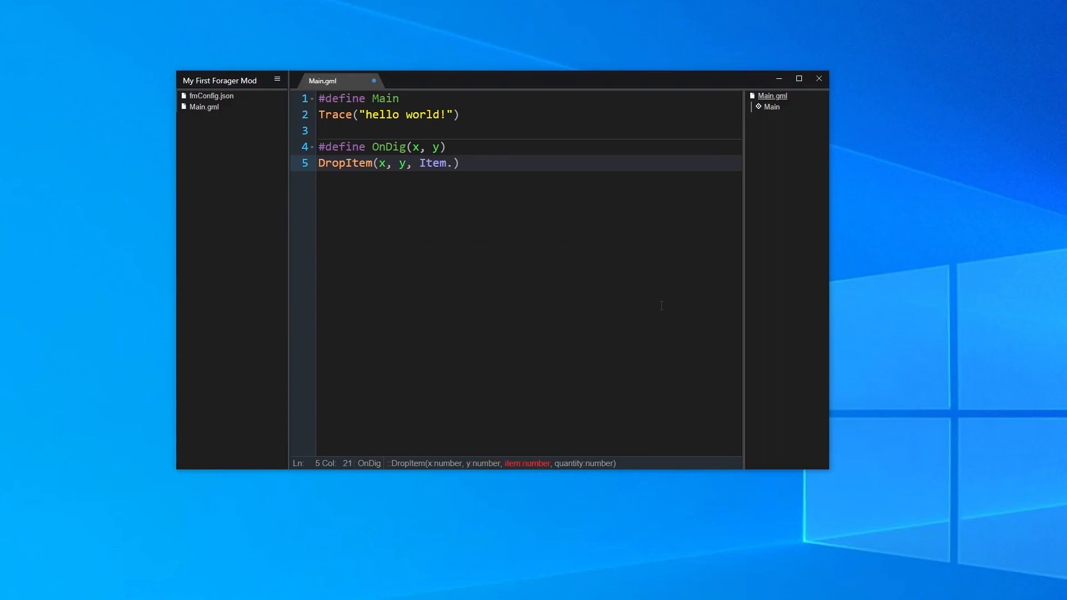
type("IronOre,")
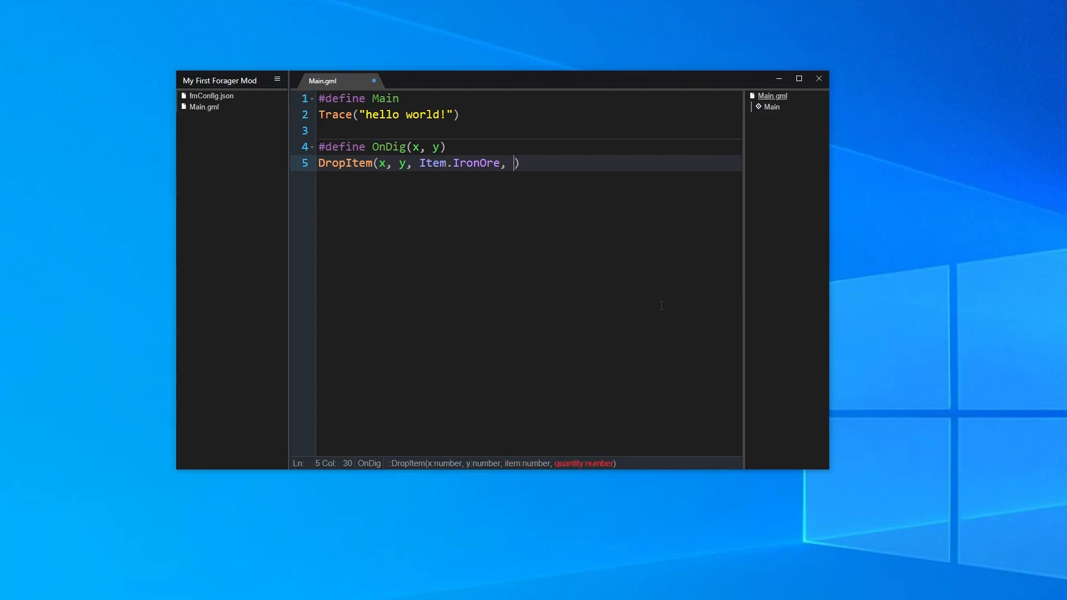
type("1")
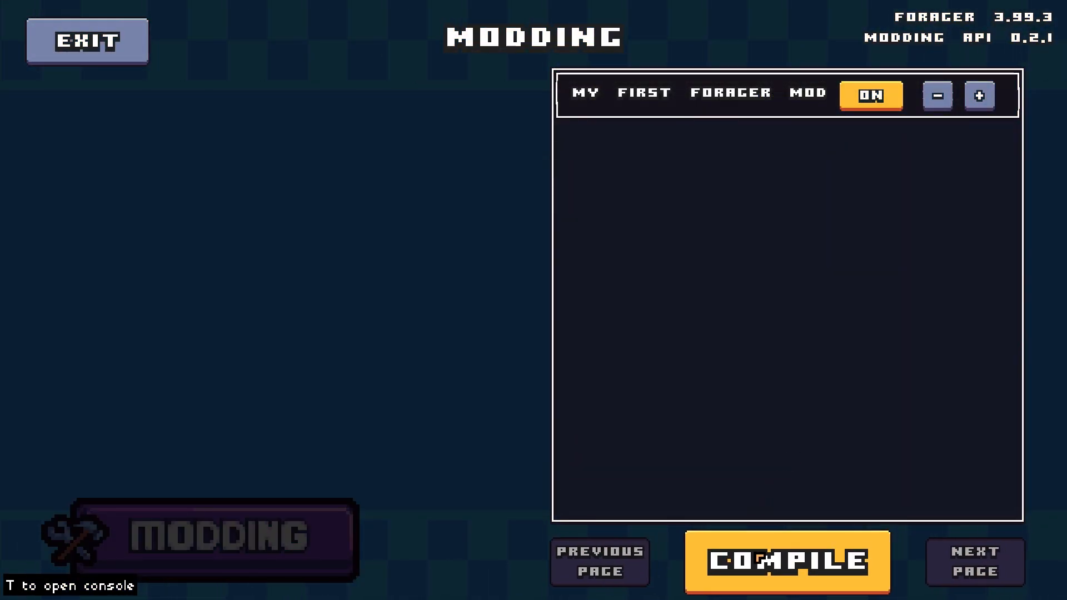
Compile the mod, enable cheats and start a Classic game
left_click(787, 562)
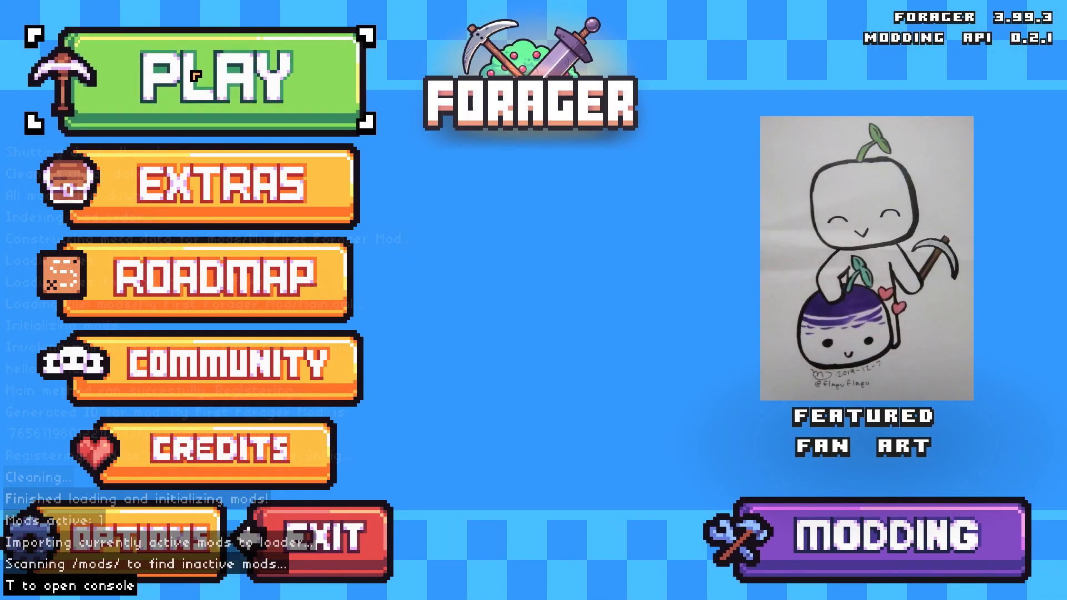
left_click(209, 78)
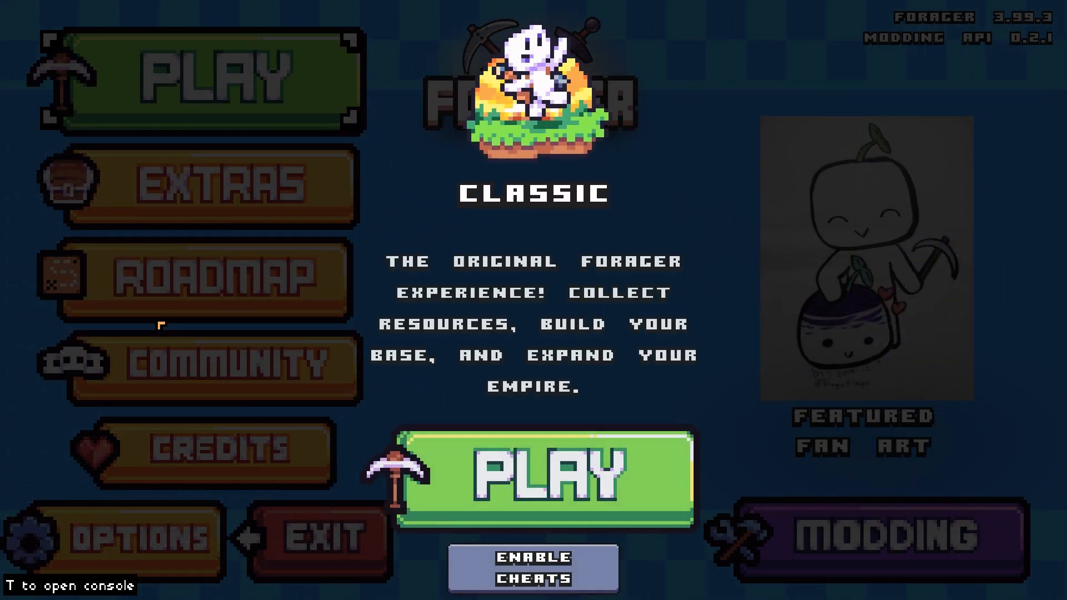
left_click(532, 575)
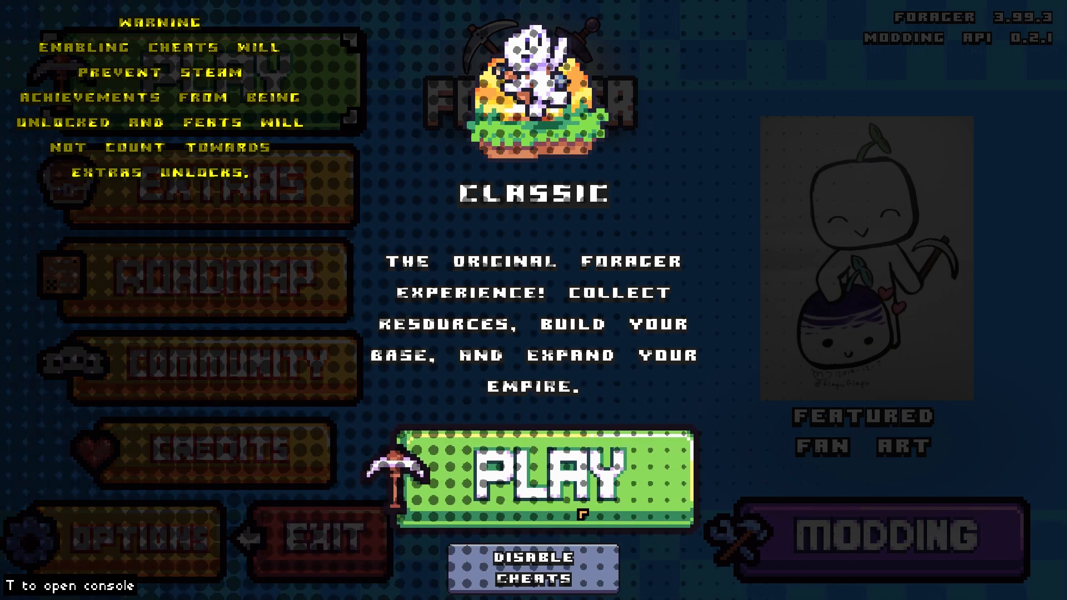
left_click(547, 477)
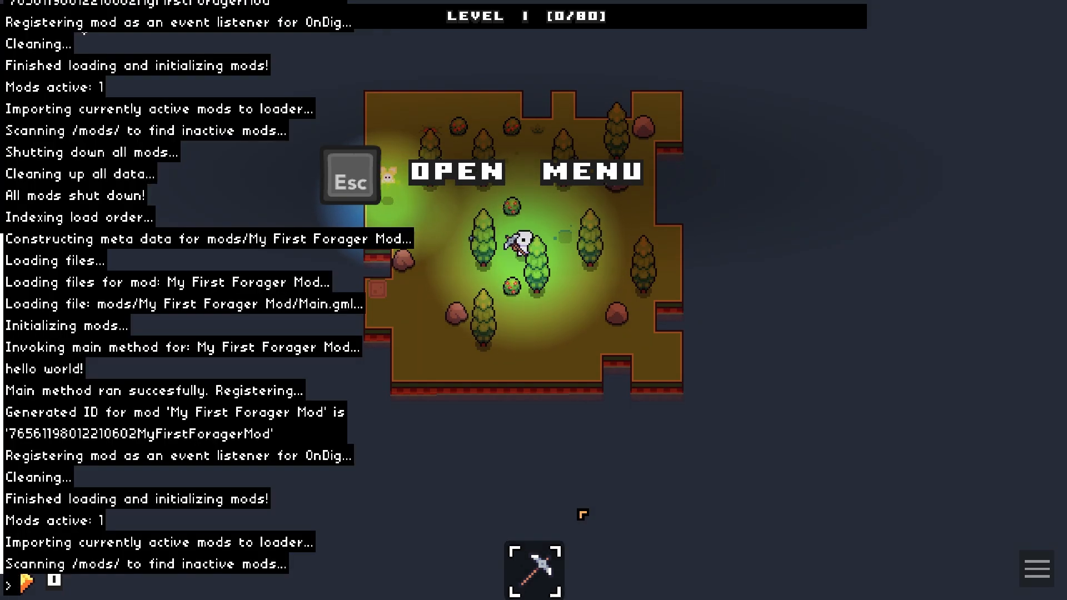
Enter /give BasicShovel in the in-game console
type("/give")
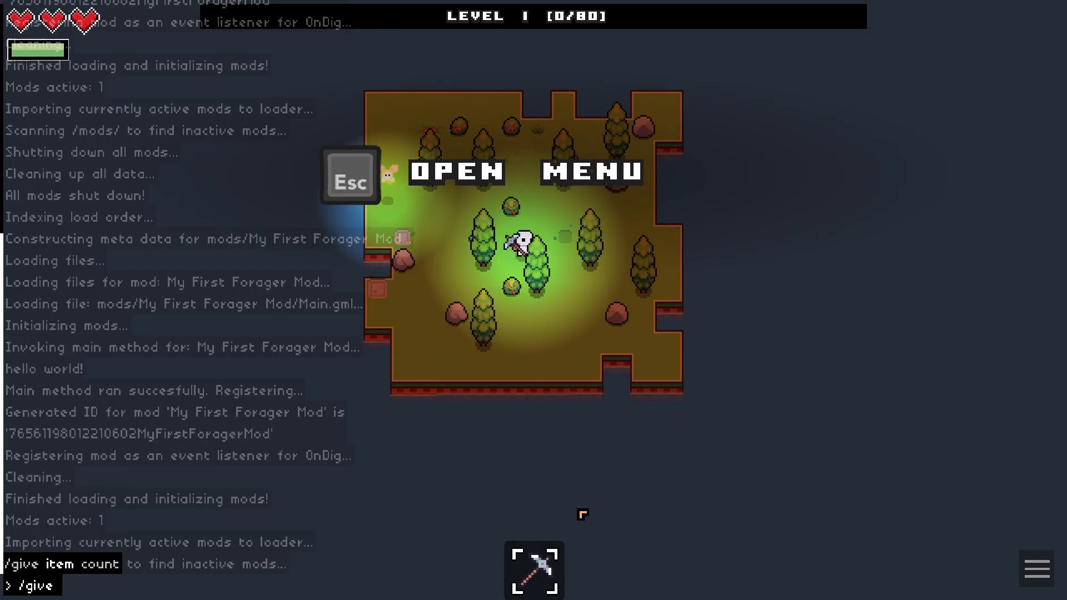
type("BasicSh")
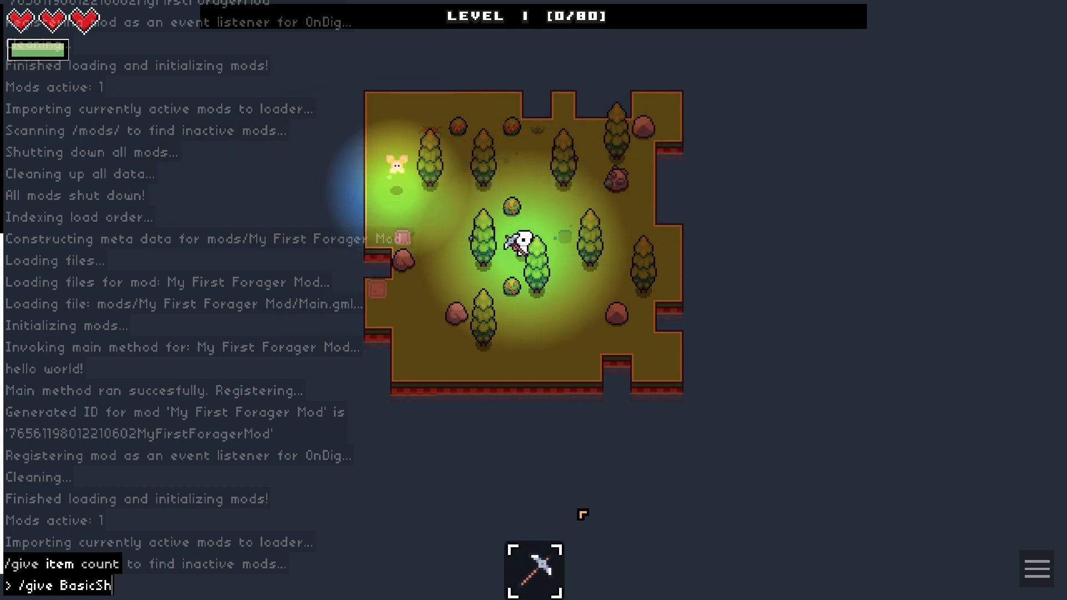
type("ovel")
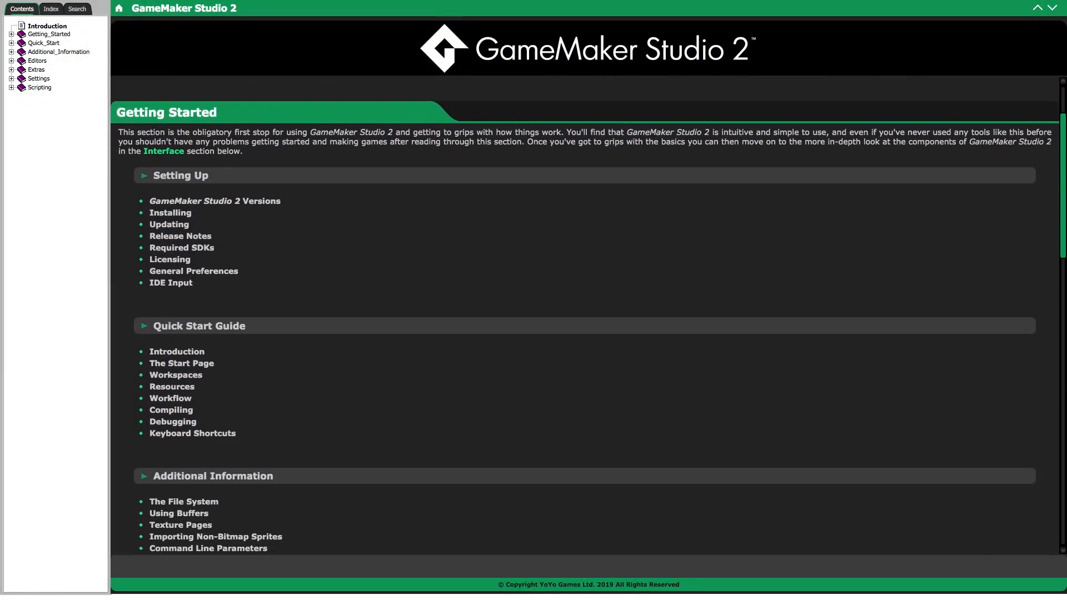
scroll("down", 3)
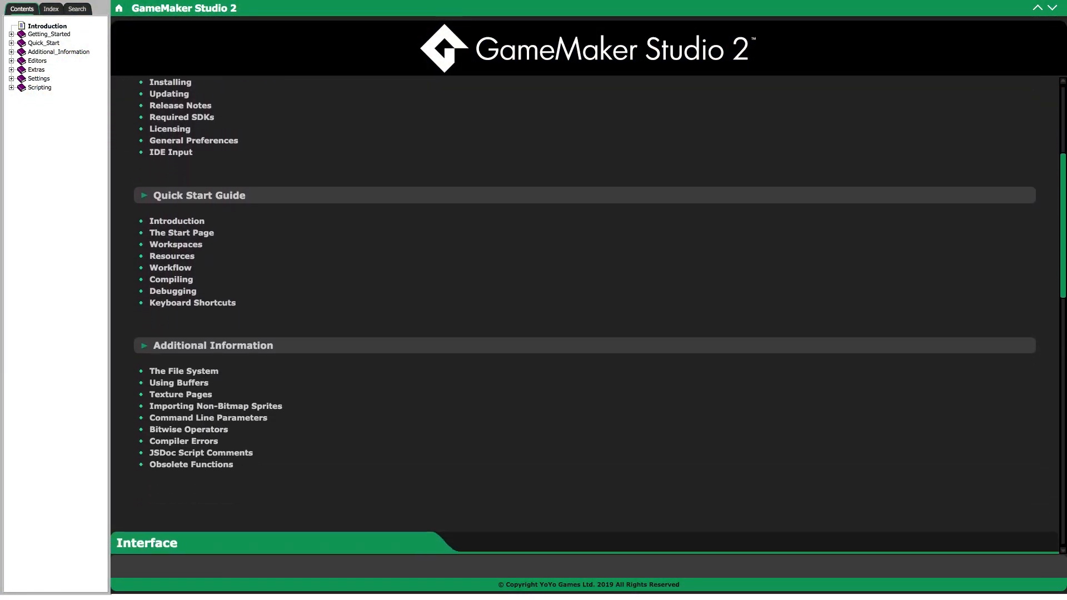
scroll("down", 3)
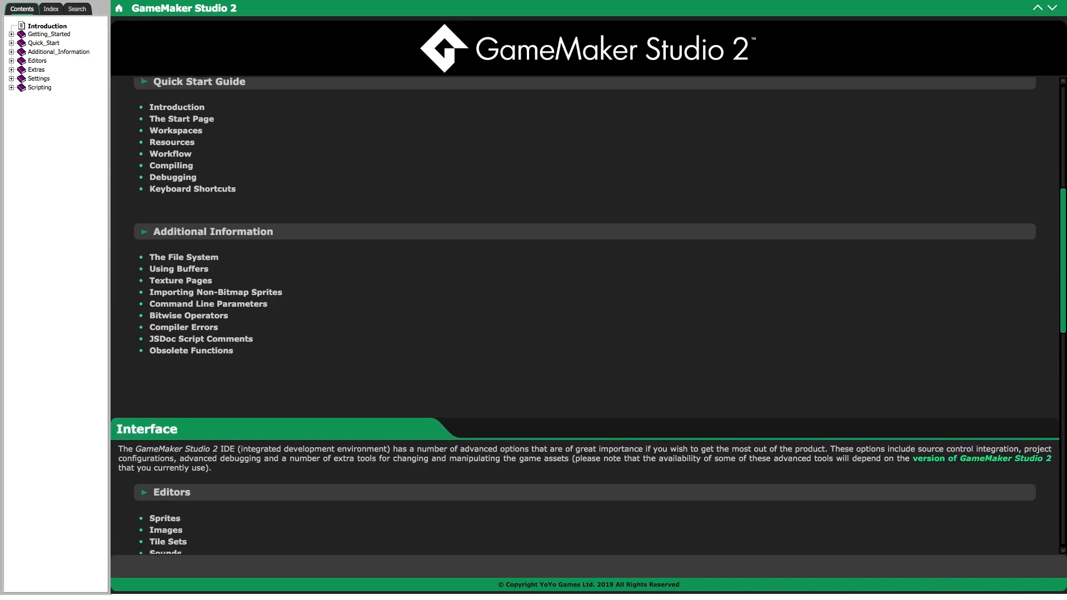
scroll("down", 3)
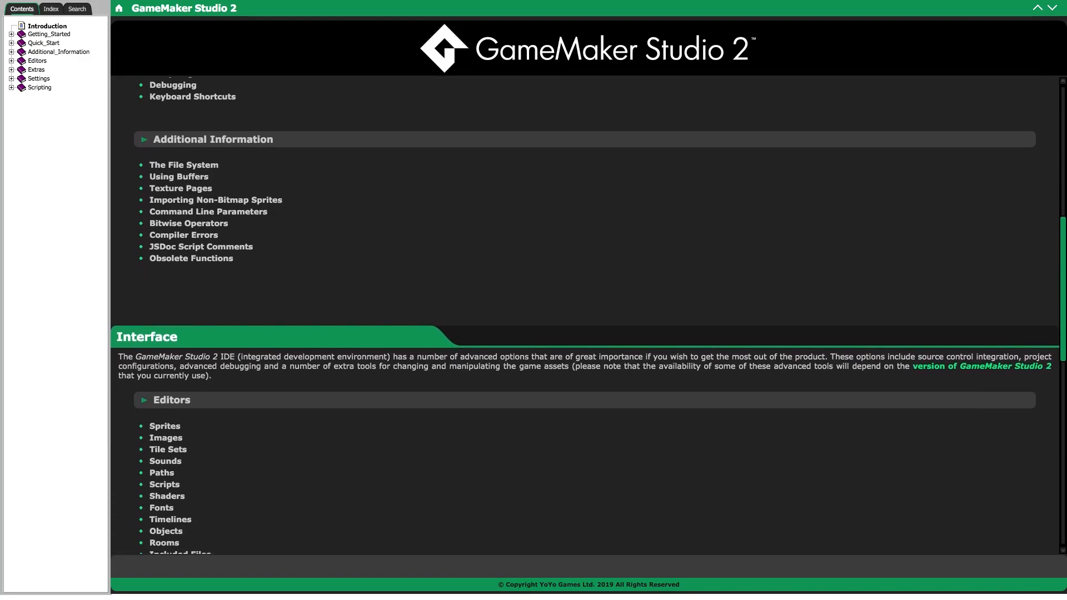